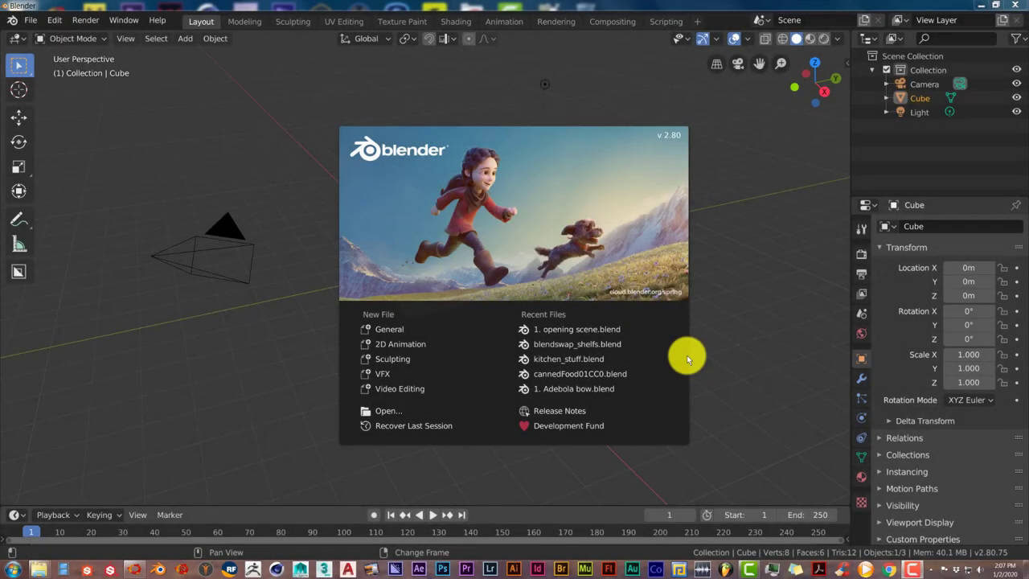
mouse_move(672, 306)
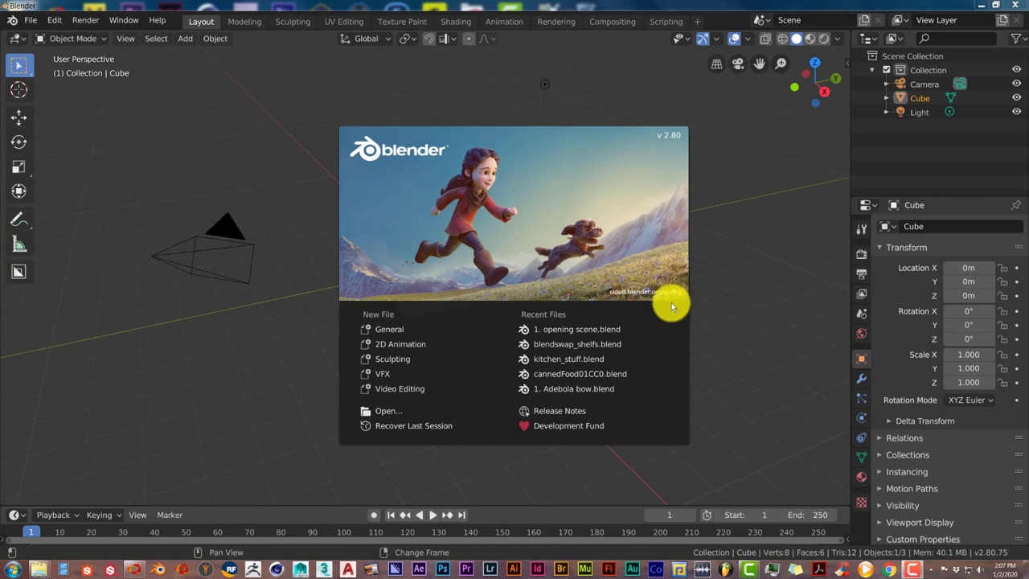
mouse_move(679, 328)
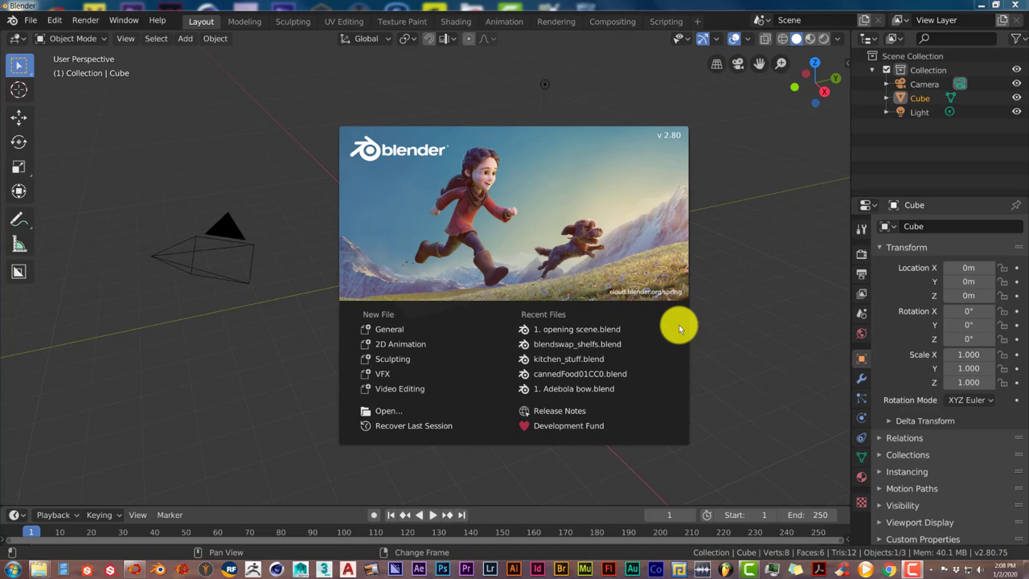
mouse_move(713, 234)
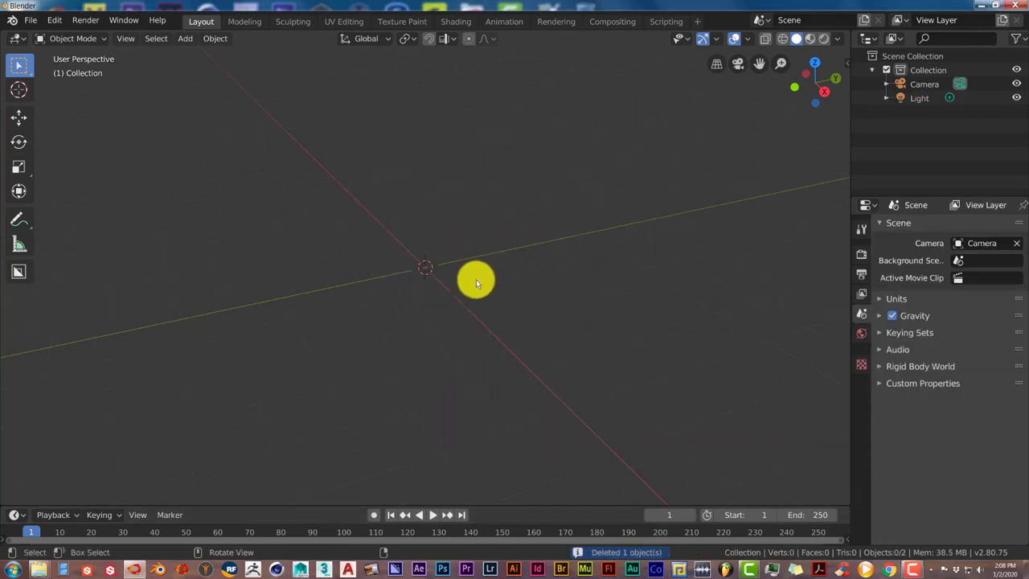
Delete the default cube and add a Mesh > Torus at the origin
click(183, 39)
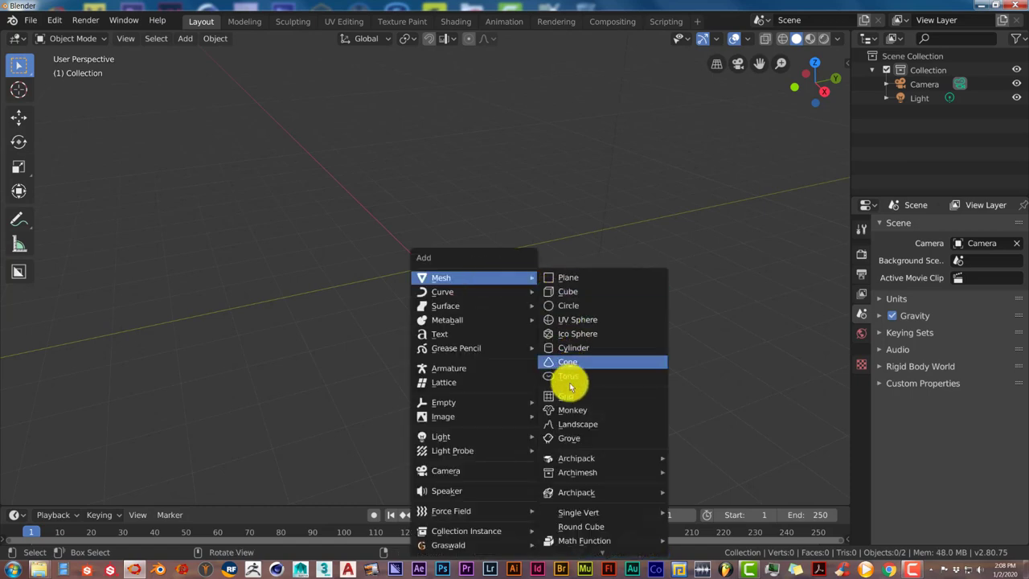
click(569, 376)
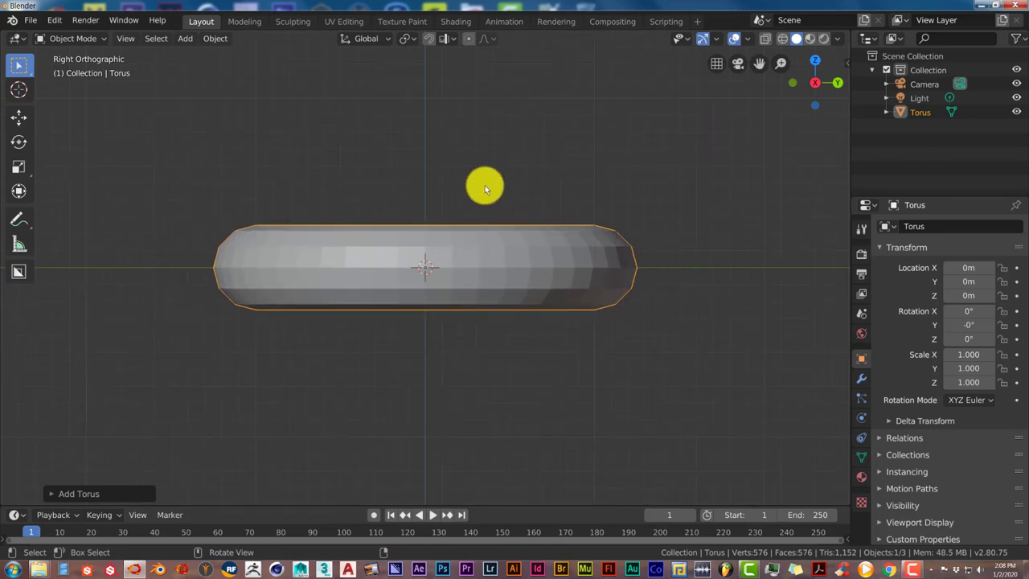
mouse_move(426, 286)
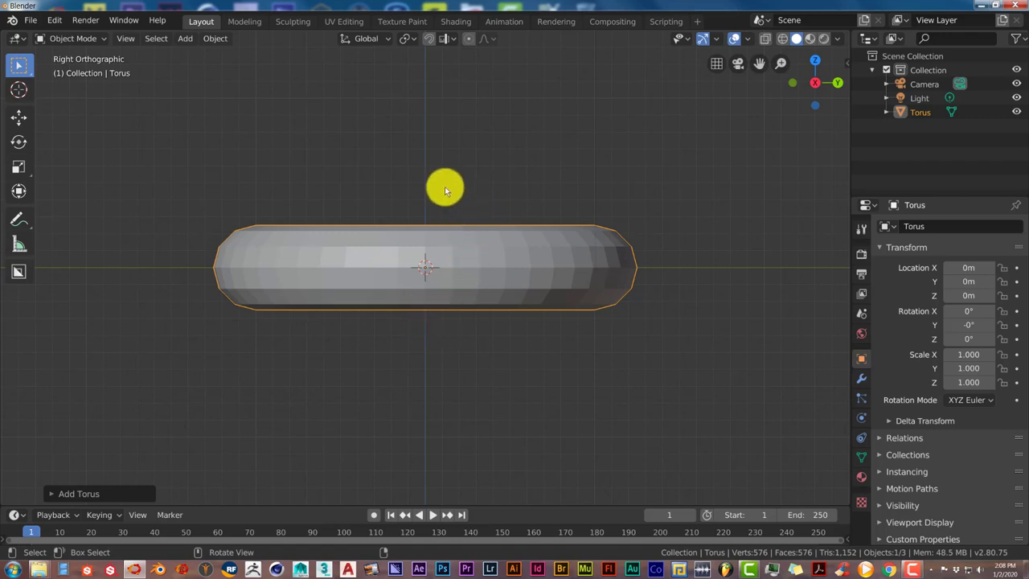
In Edit Mode, scale the torus's top and bottom edge loops flat, then return to Object Mode
key(Tab)
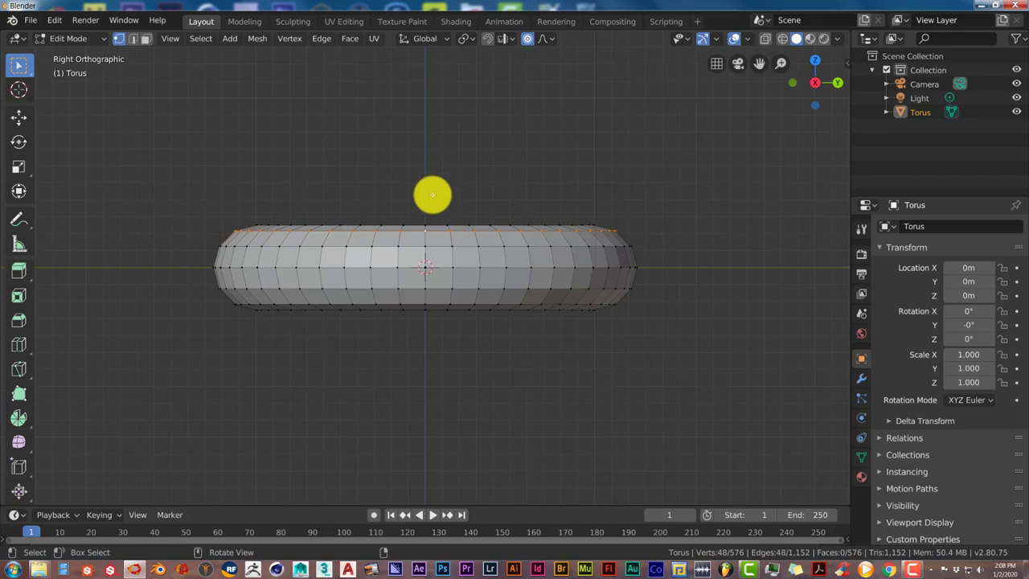
key(s)
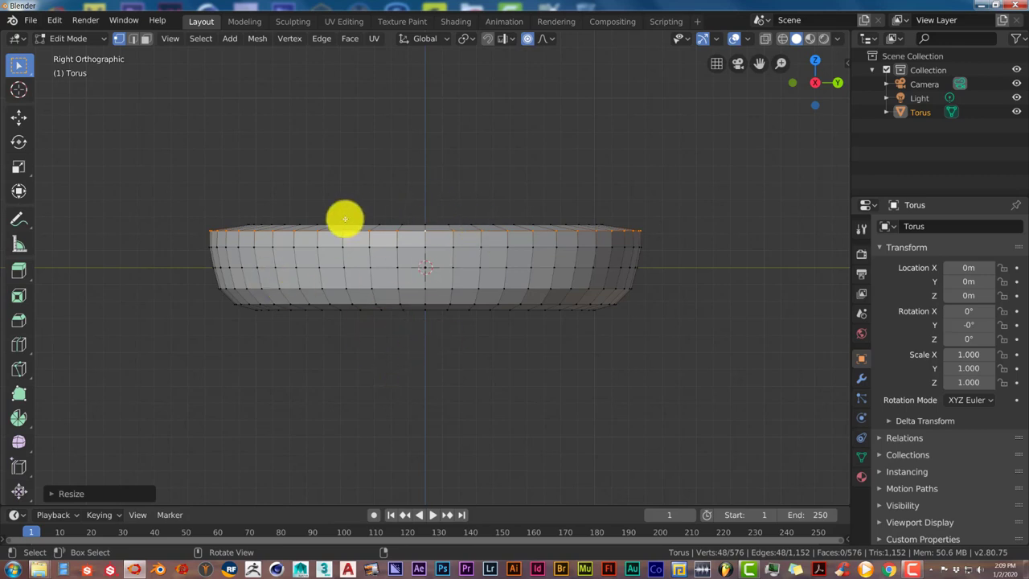
mouse_move(315, 305)
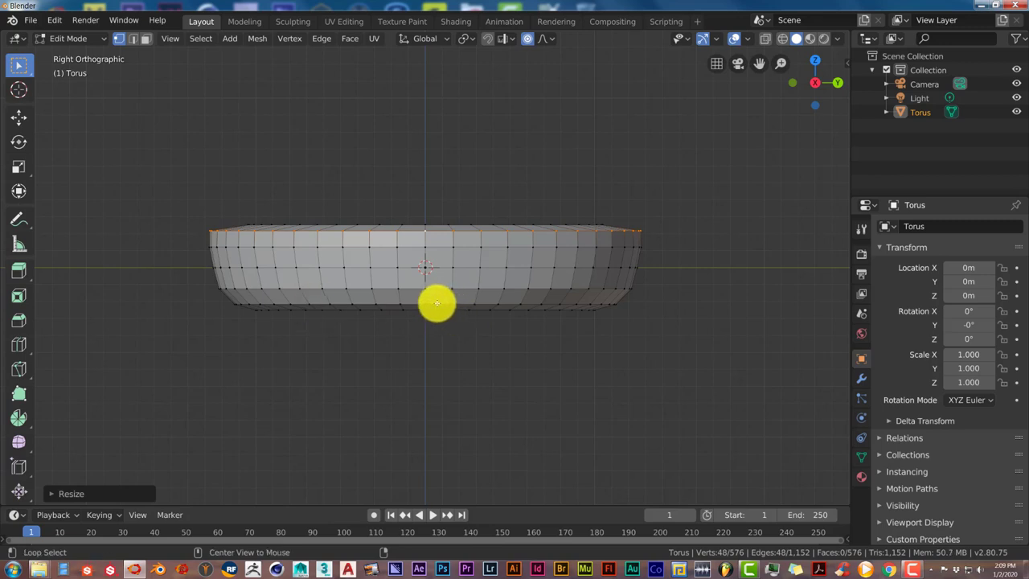
key(s)
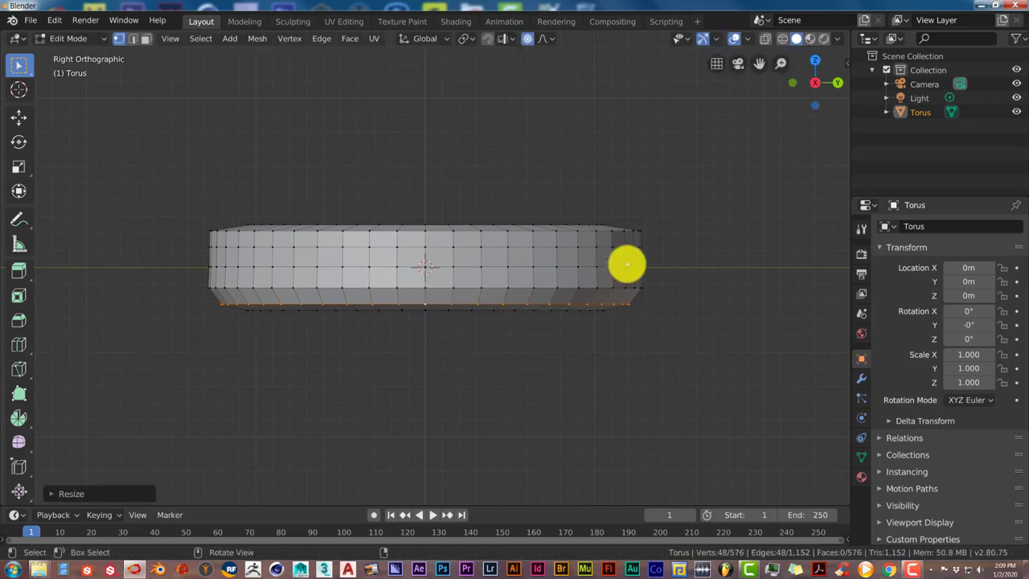
key(Tab)
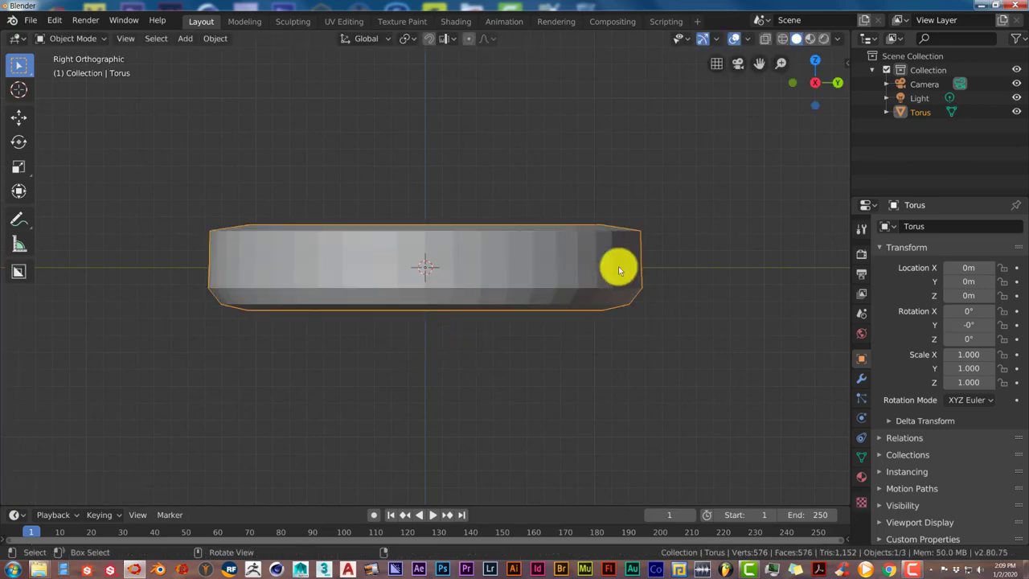
From front view, scale the flattened ring along Z to about 1.609 to thicken the tire
drag(619, 271, 373, 330)
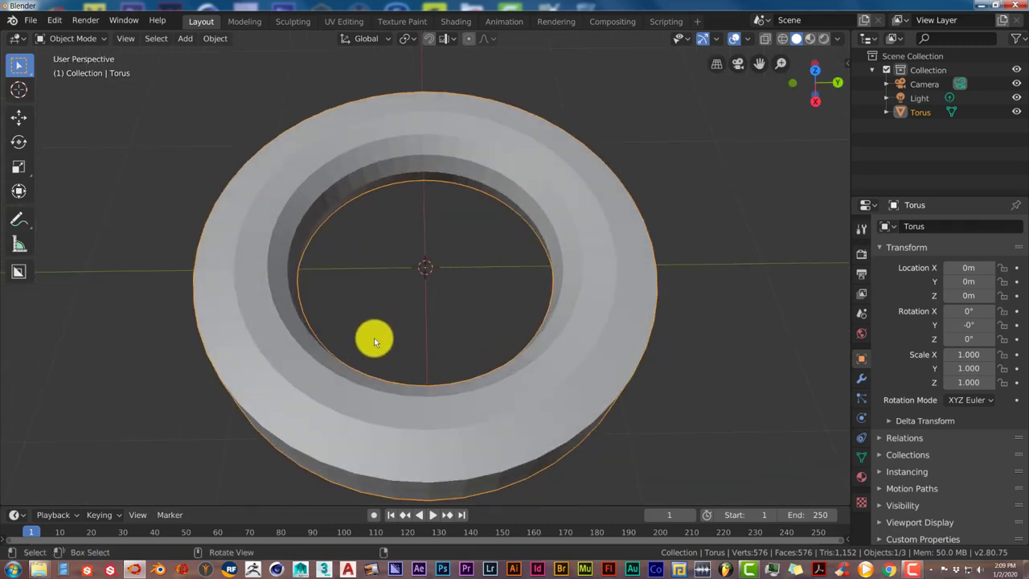
key(KP_1)
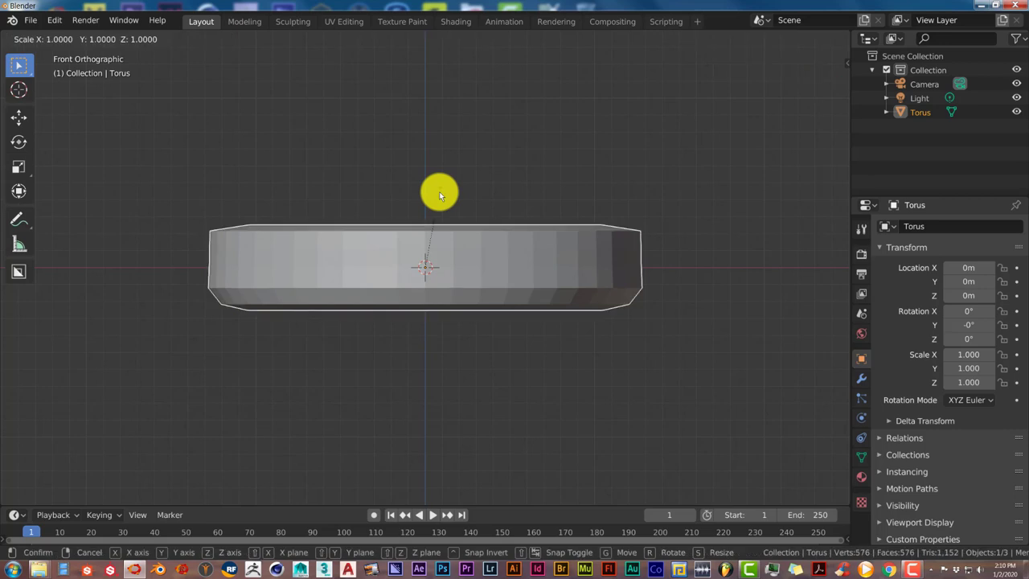
key(z)
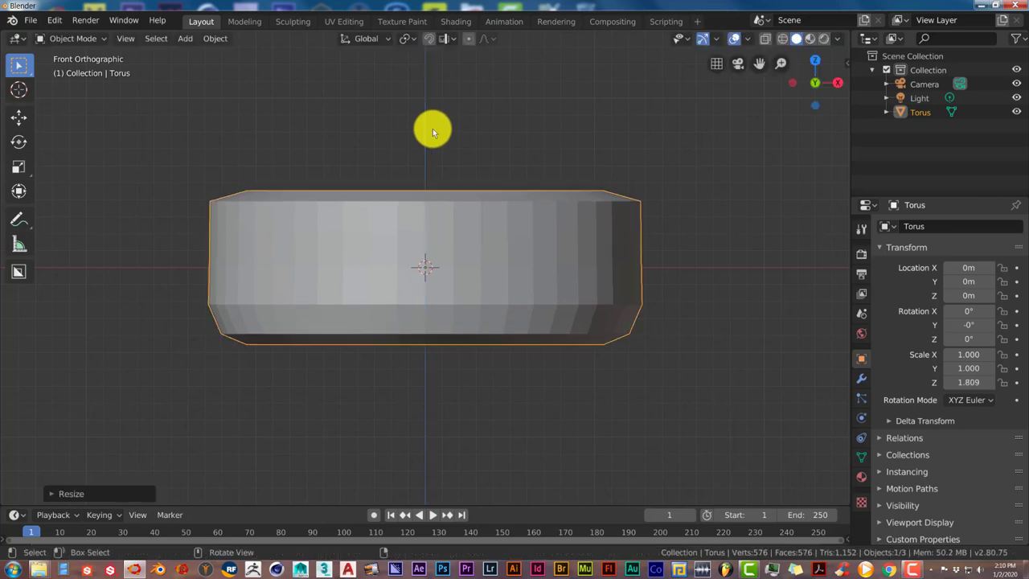
drag(434, 129, 439, 341)
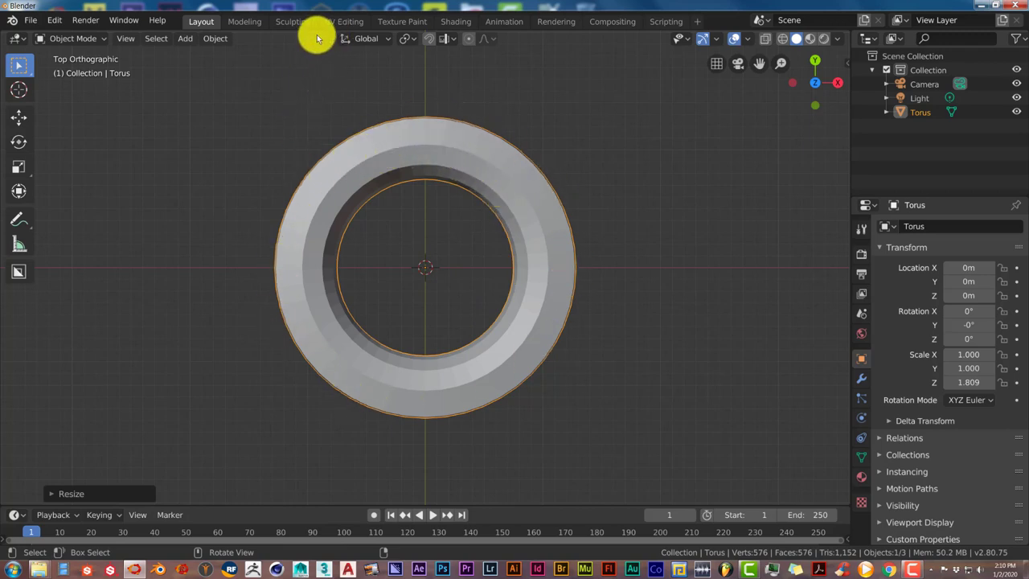
mouse_move(350, 24)
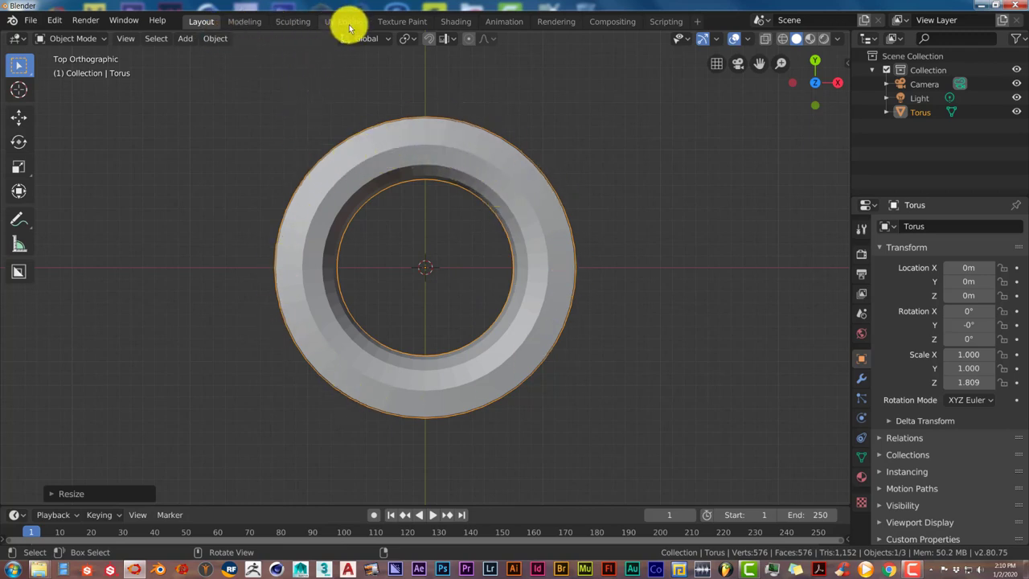
Switch to the UV Editing workspace and select all faces of the tire mesh
click(346, 22)
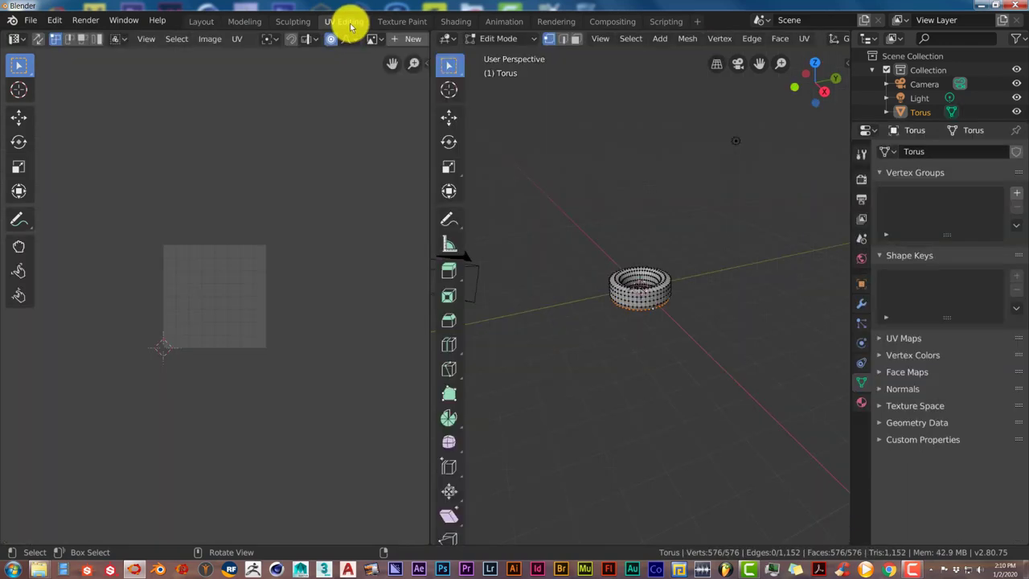
click(344, 21)
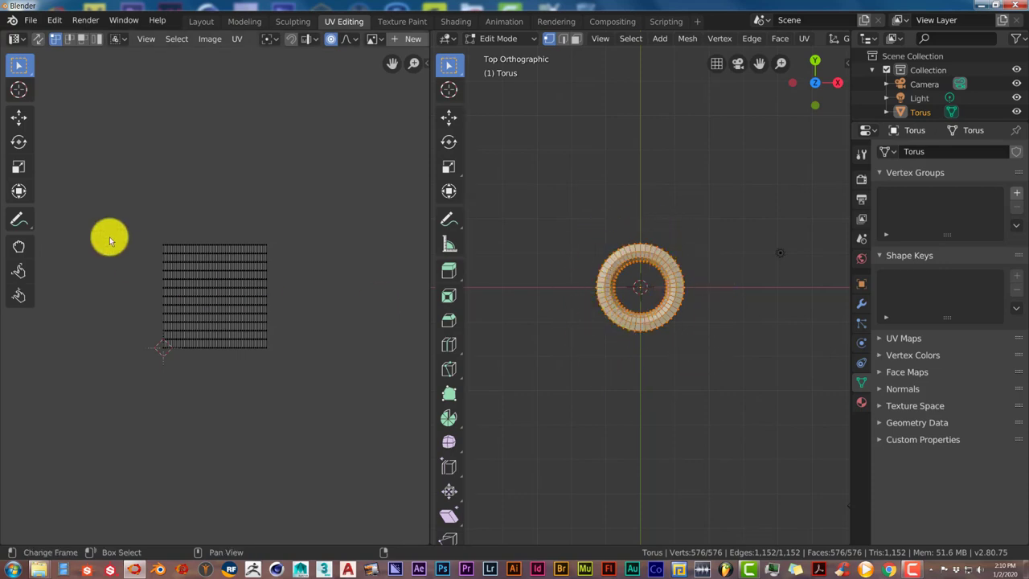
mouse_move(288, 49)
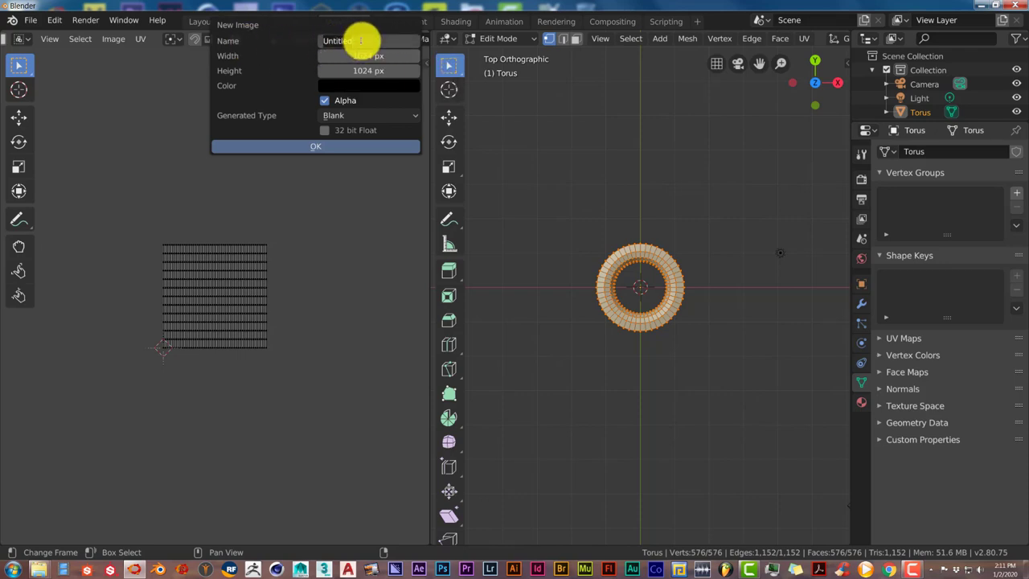
Create a new 1024×1024 UV Grid image named tire in the UV editor
text(tire)
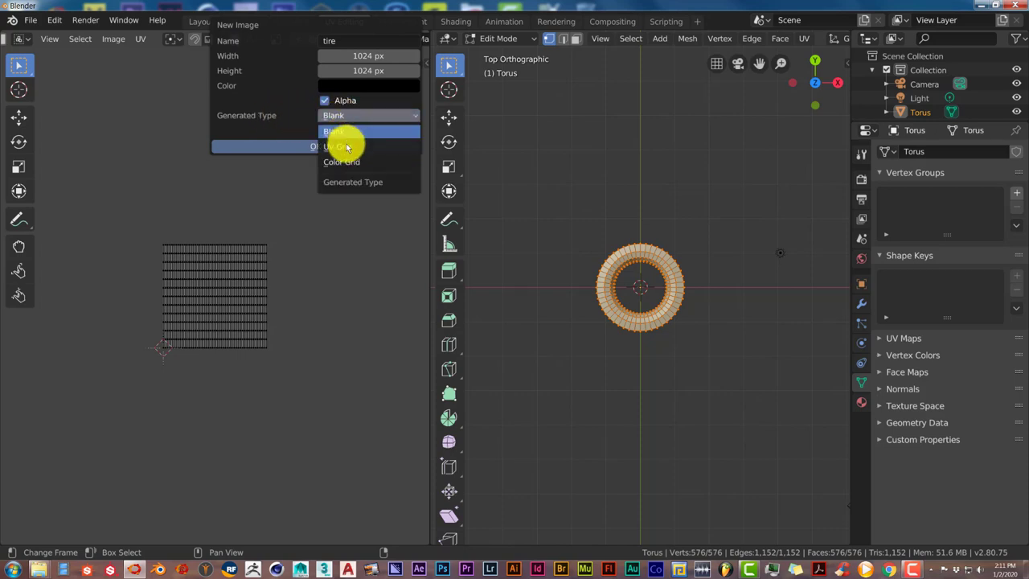
click(338, 145)
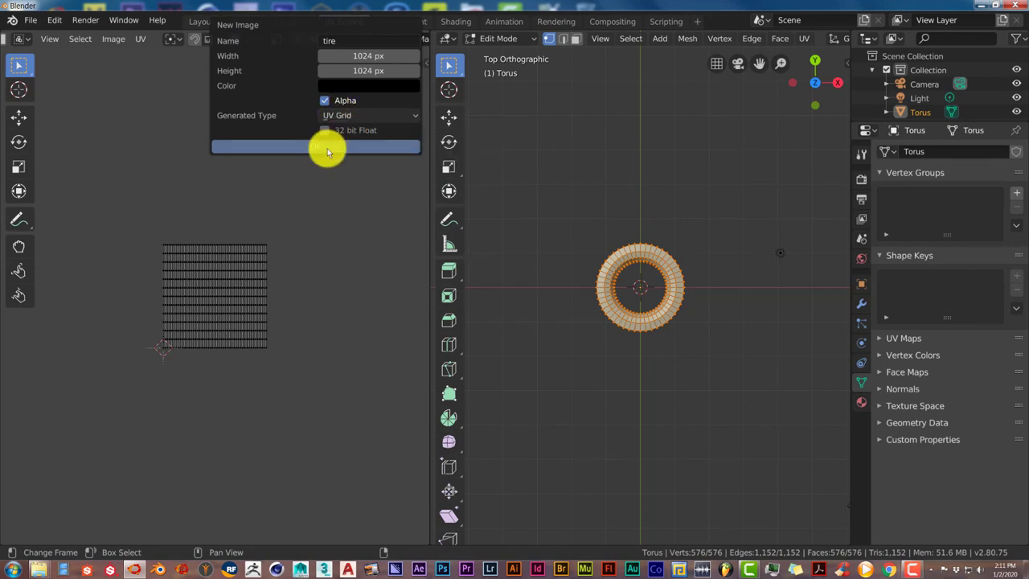
click(315, 146)
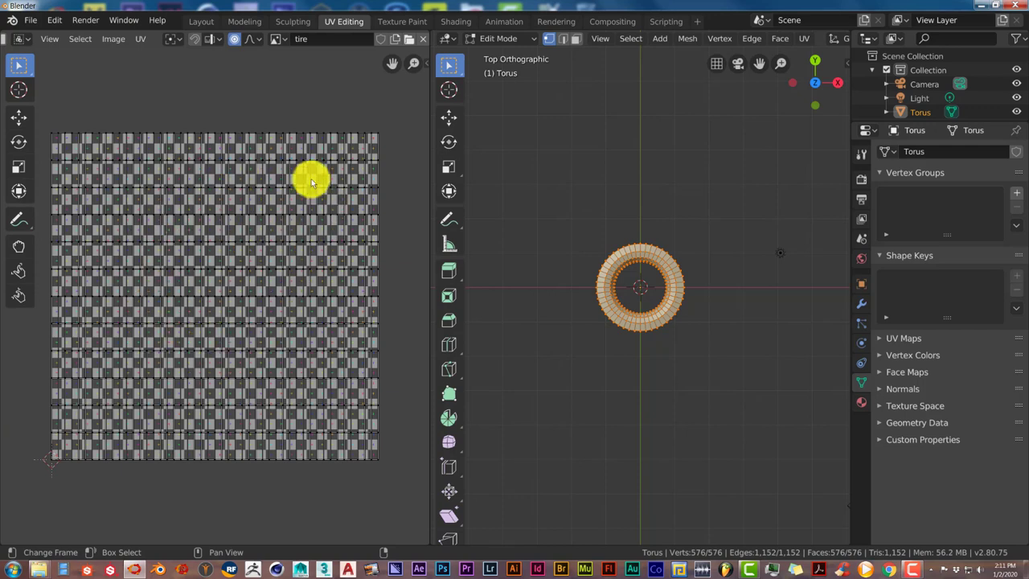
mouse_move(227, 136)
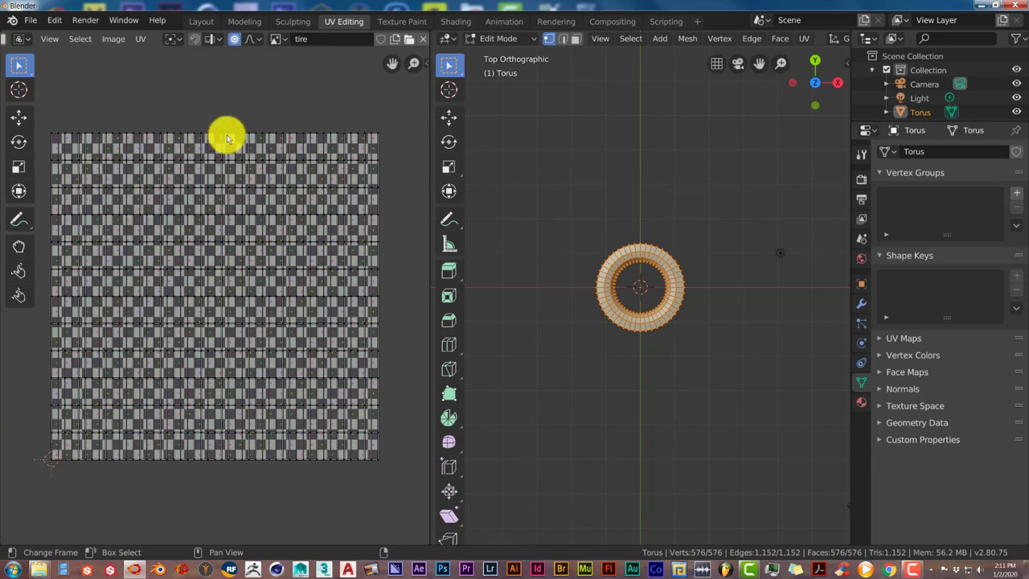
mouse_move(138, 92)
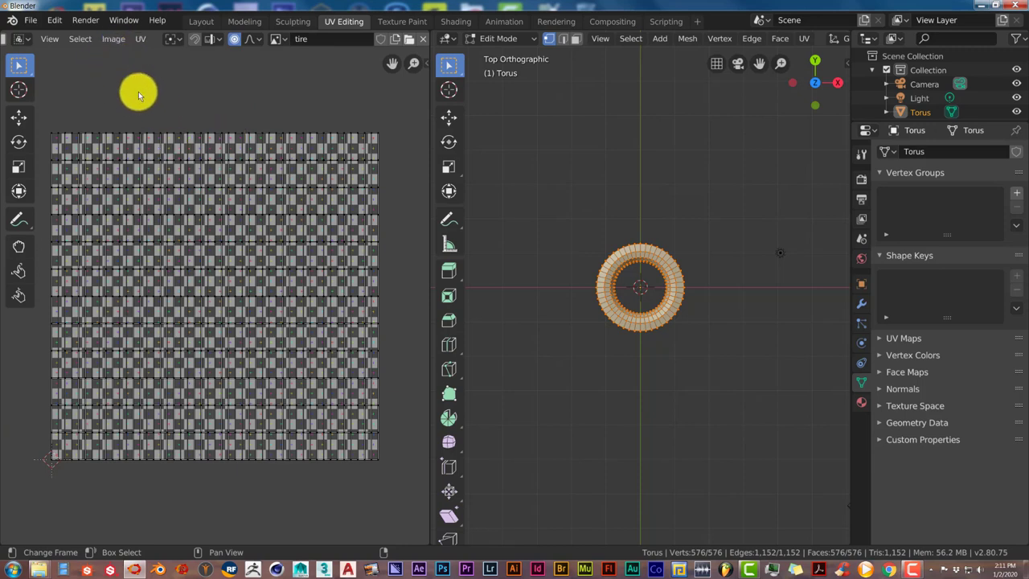
mouse_move(115, 42)
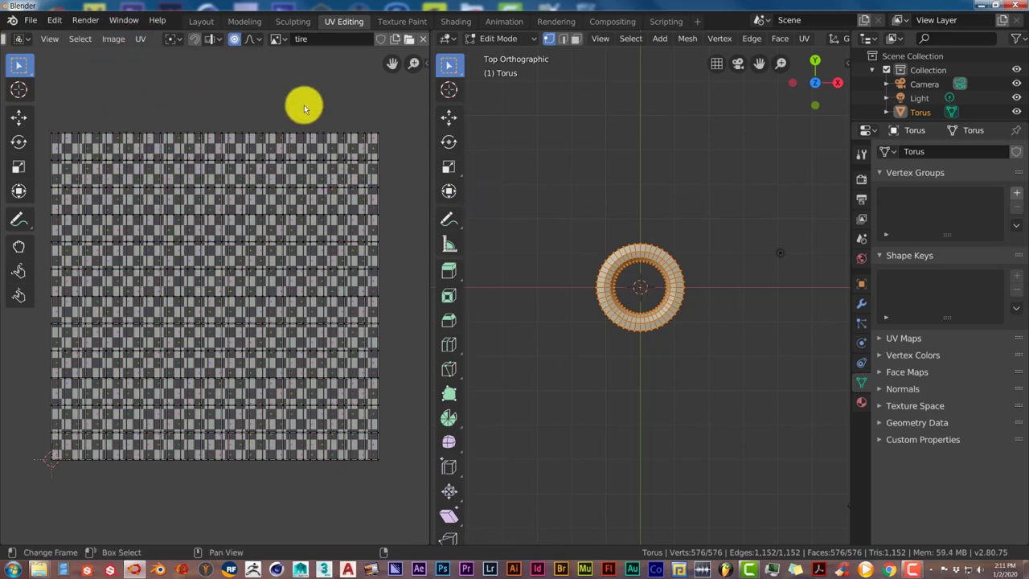
click(30, 20)
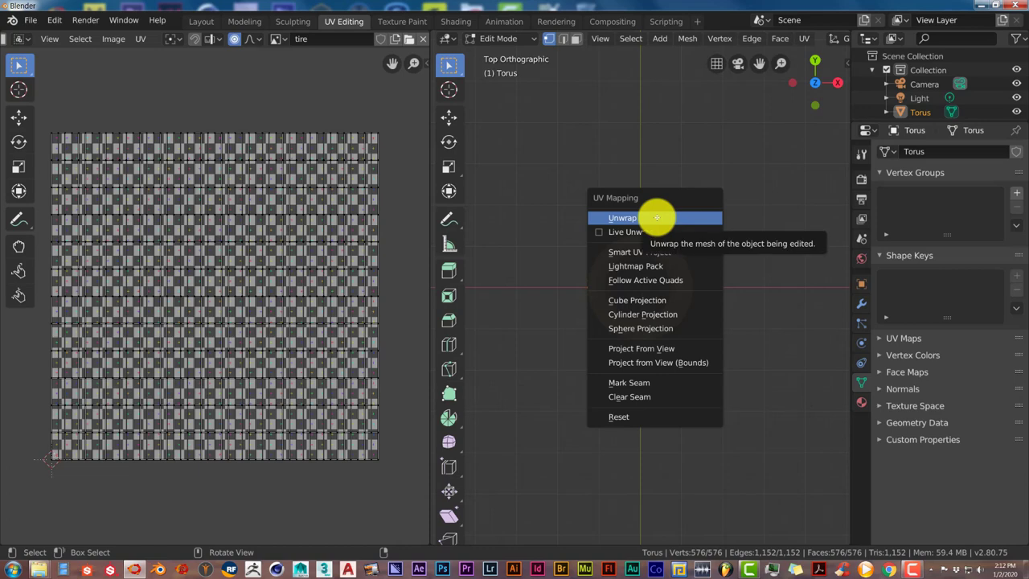
mouse_move(656, 347)
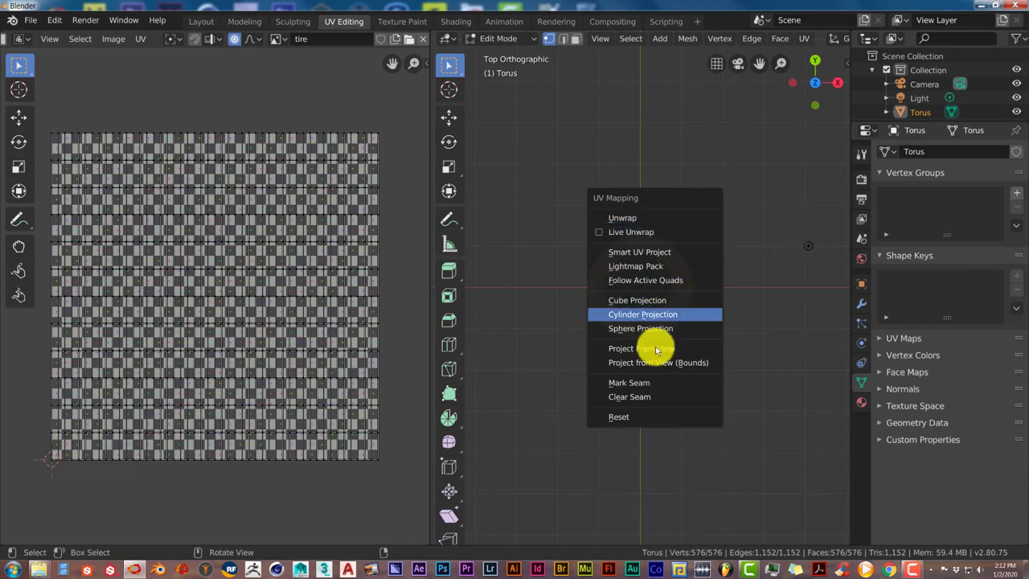
Project the tire's UVs from the top view, then save the image as tire.png
click(630, 347)
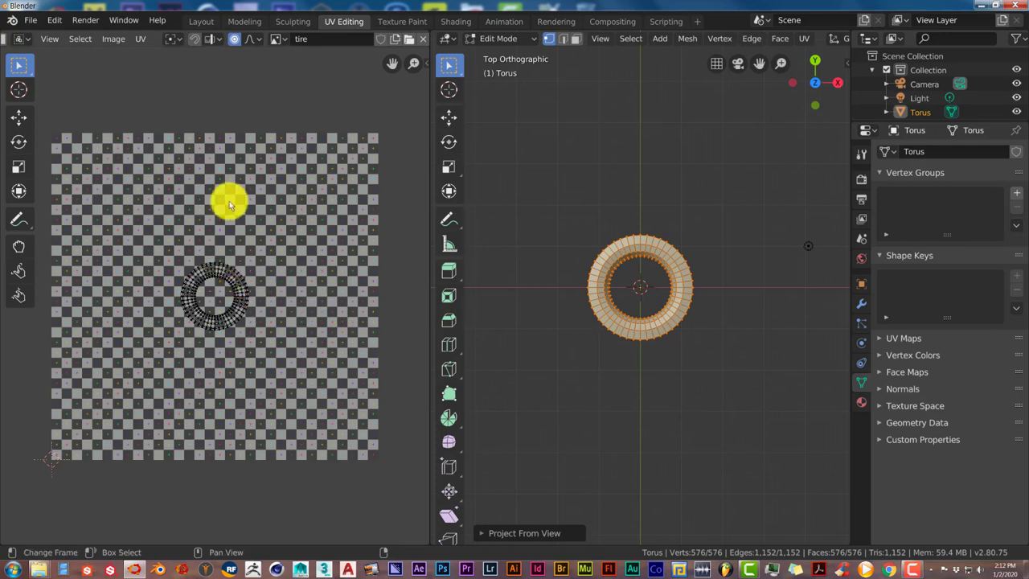
mouse_move(254, 287)
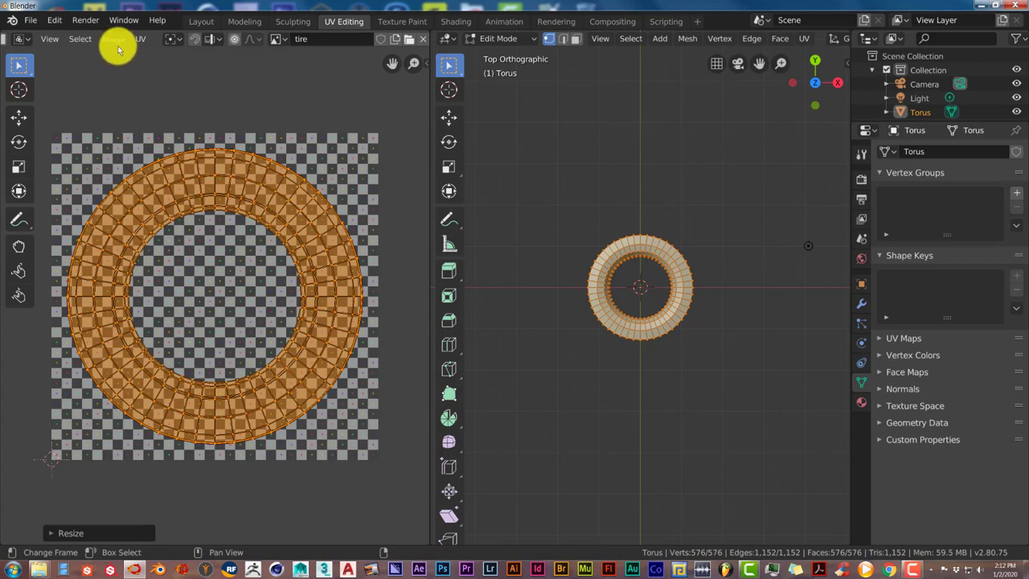
click(113, 39)
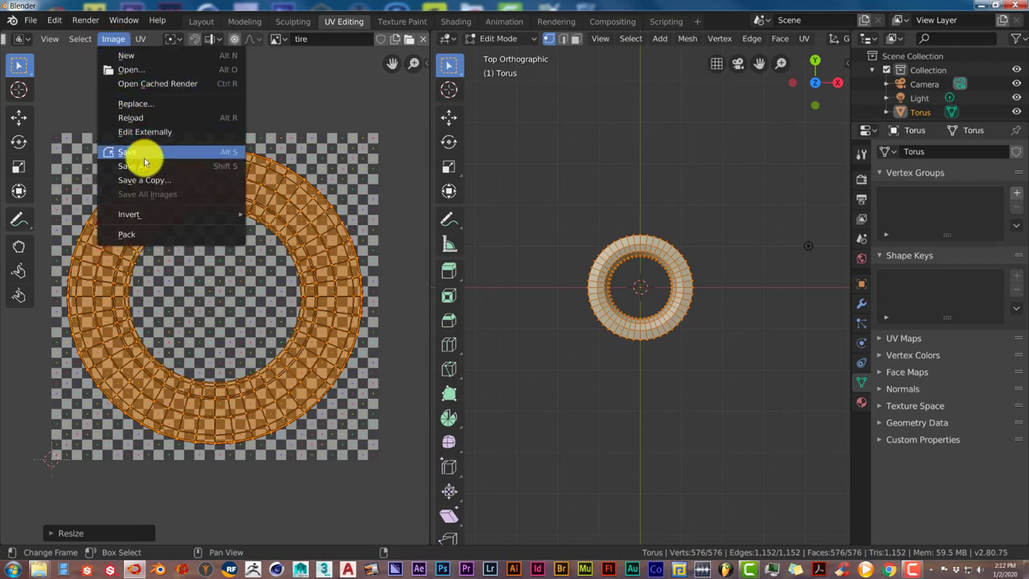
click(133, 165)
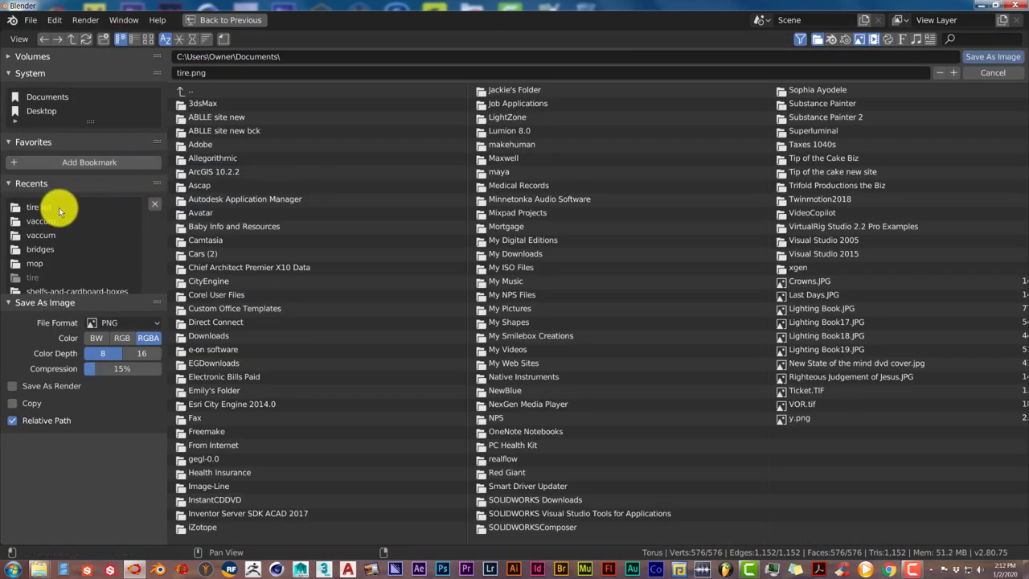
mouse_move(39, 206)
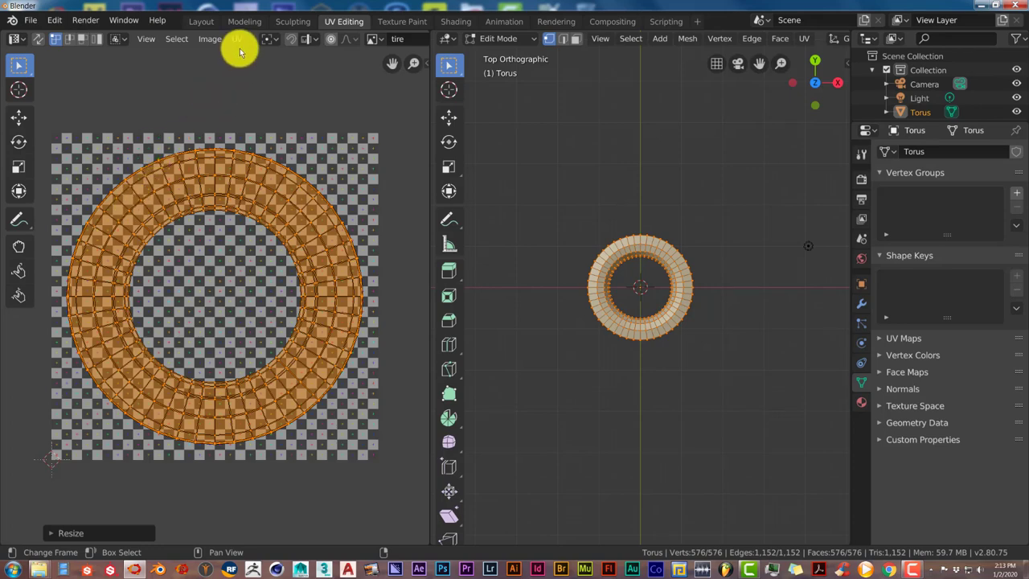
Export the UV layout as tire uv layout.png into the tire tut folder
click(236, 38)
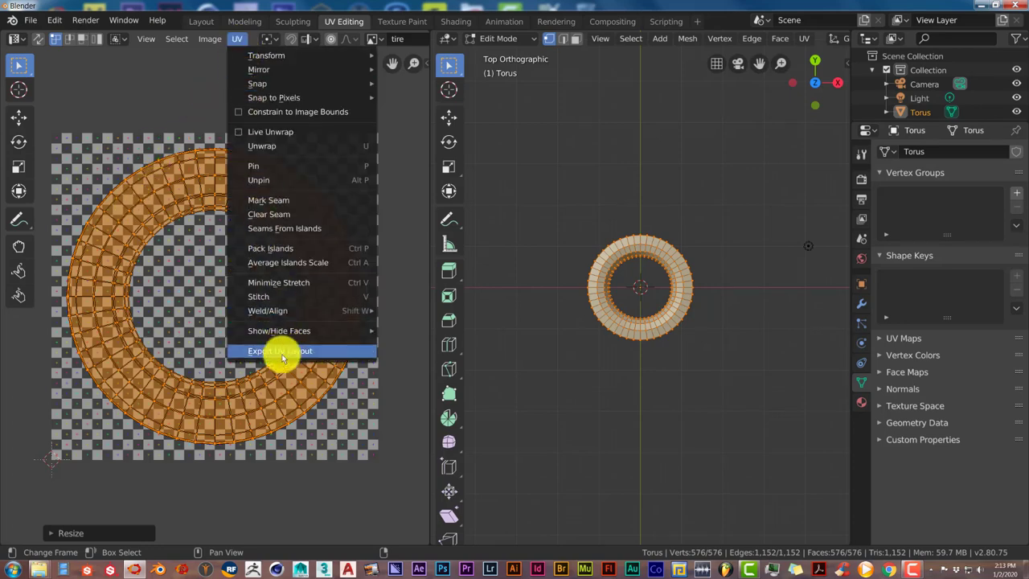
click(280, 350)
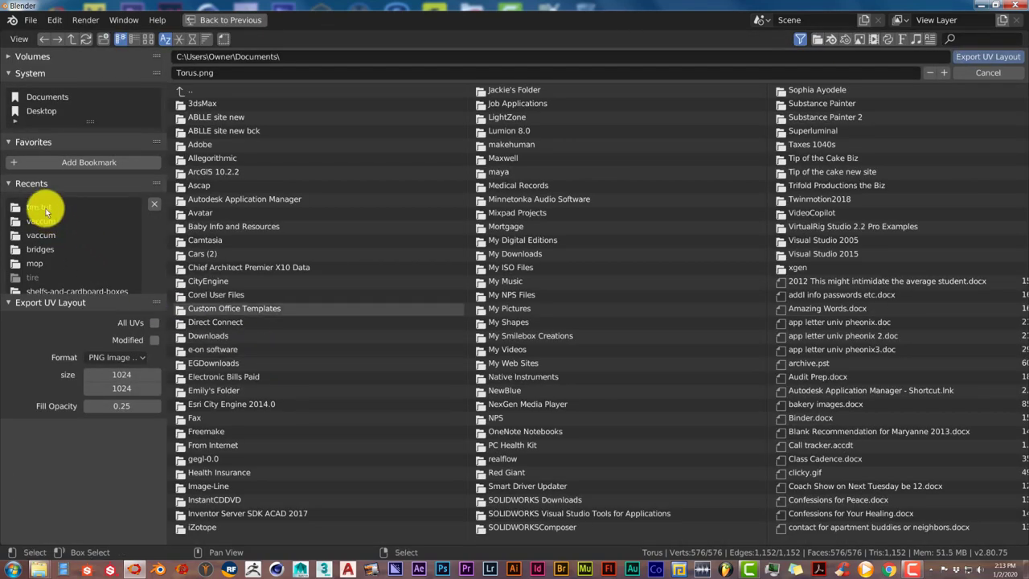
double_click(38, 206)
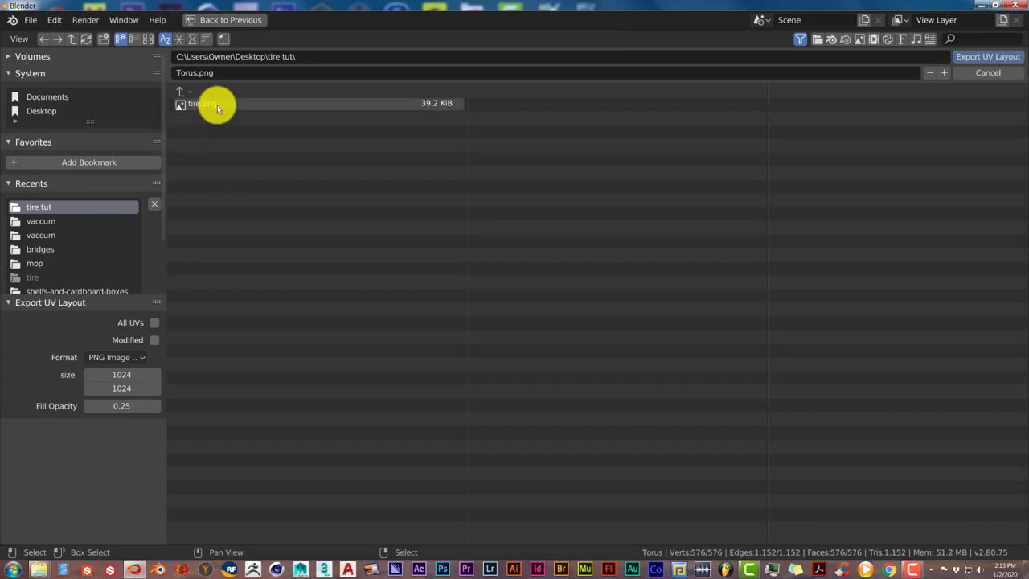
click(201, 103)
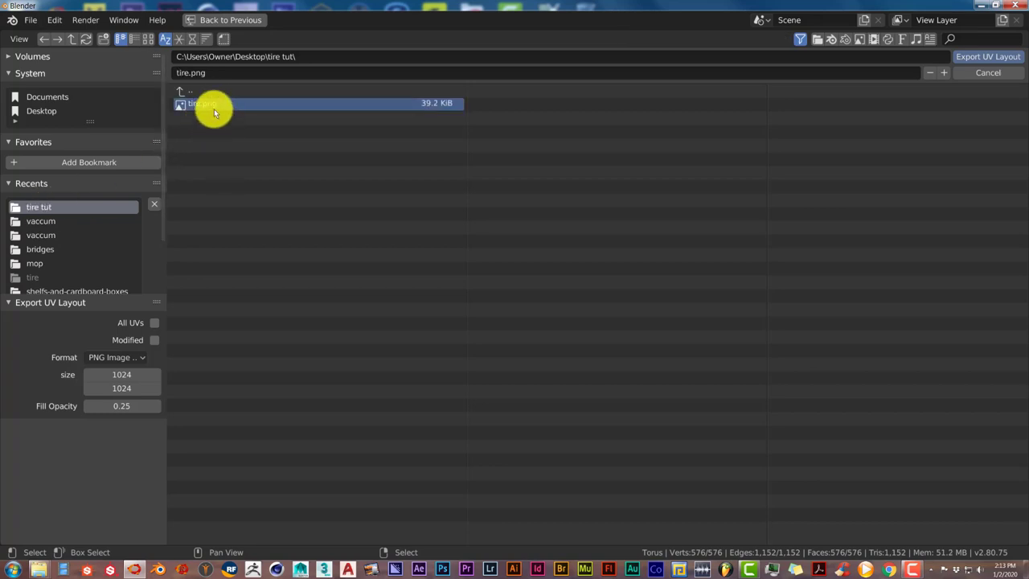
click(190, 72)
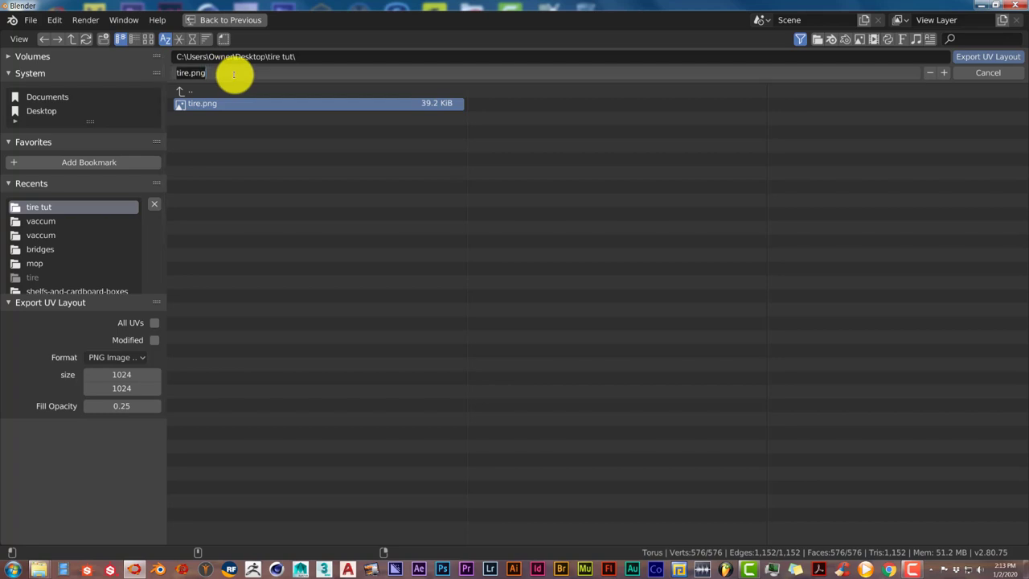
key(BackSpace)
text( uv layout)
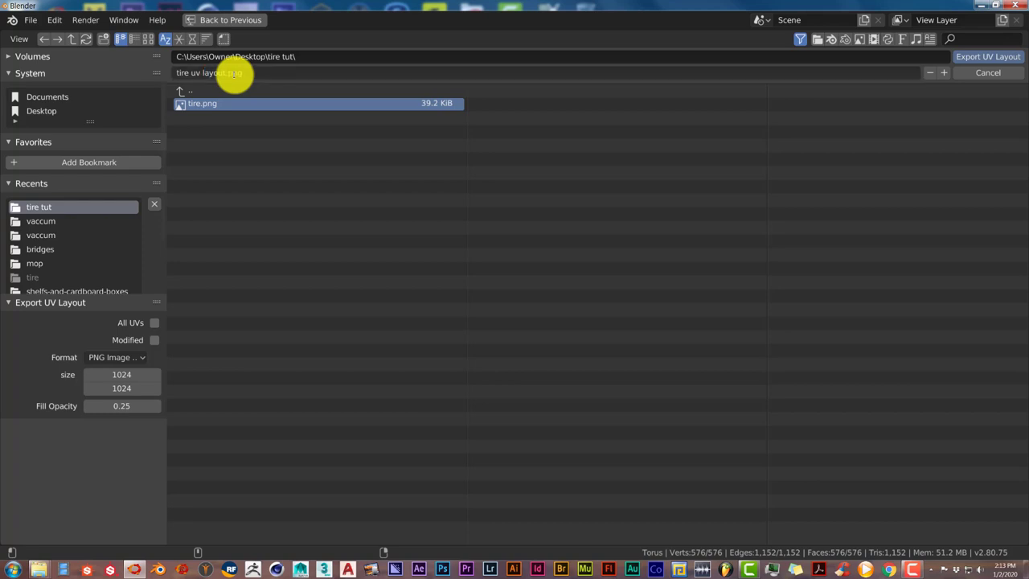
click(986, 56)
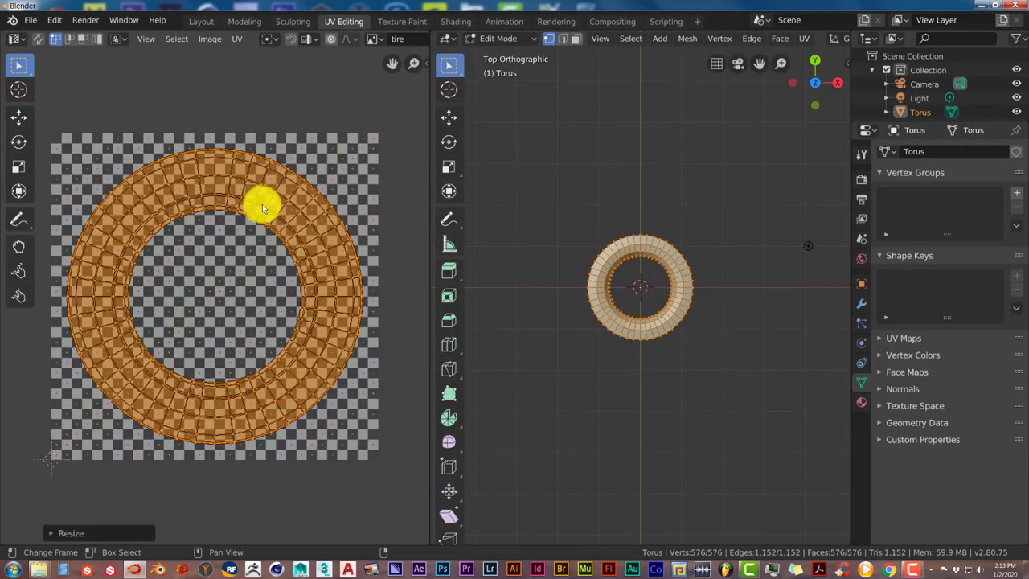
click(31, 19)
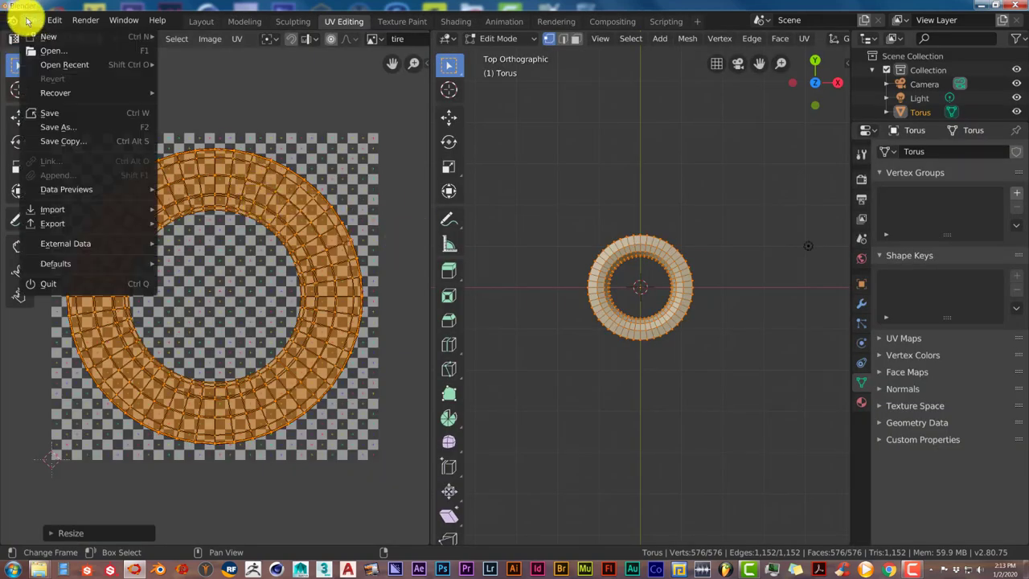
click(261, 193)
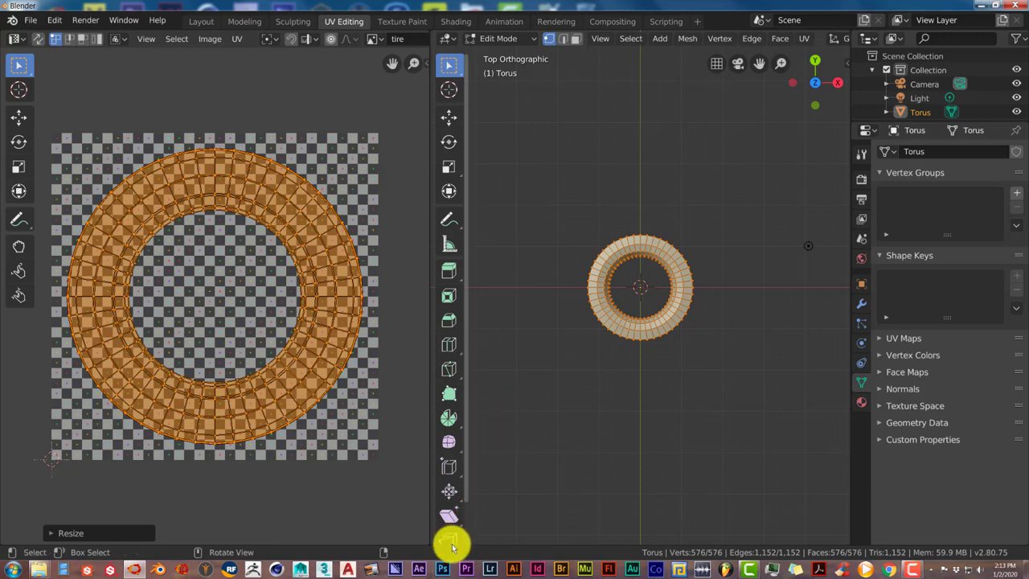
click(442, 569)
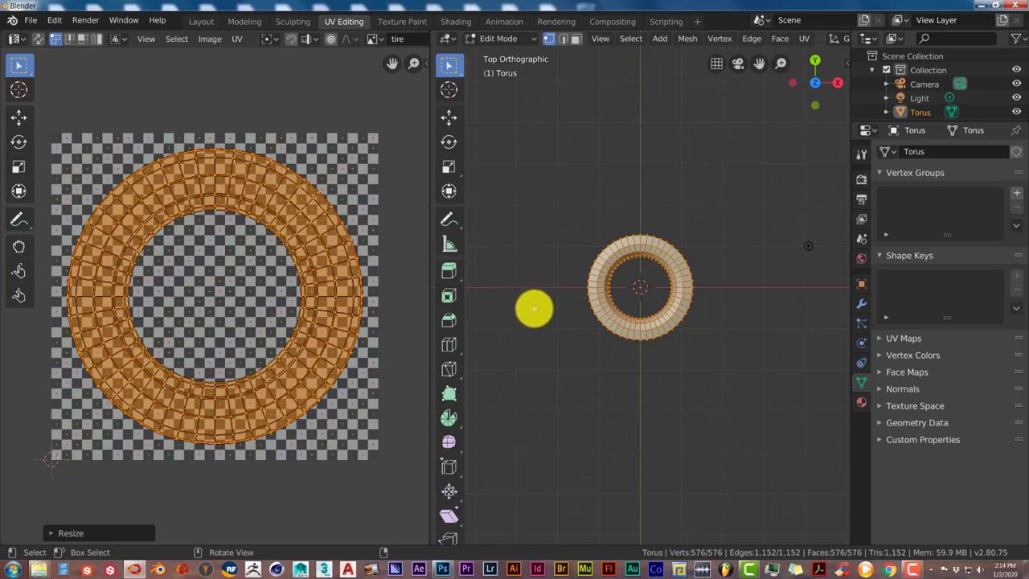
drag(534, 309, 557, 337)
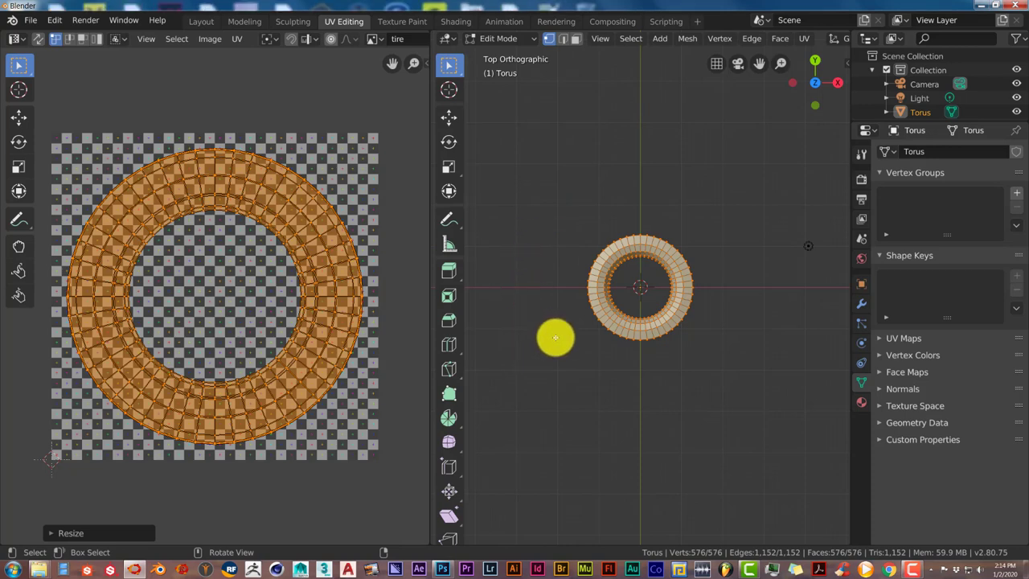
click(442, 569)
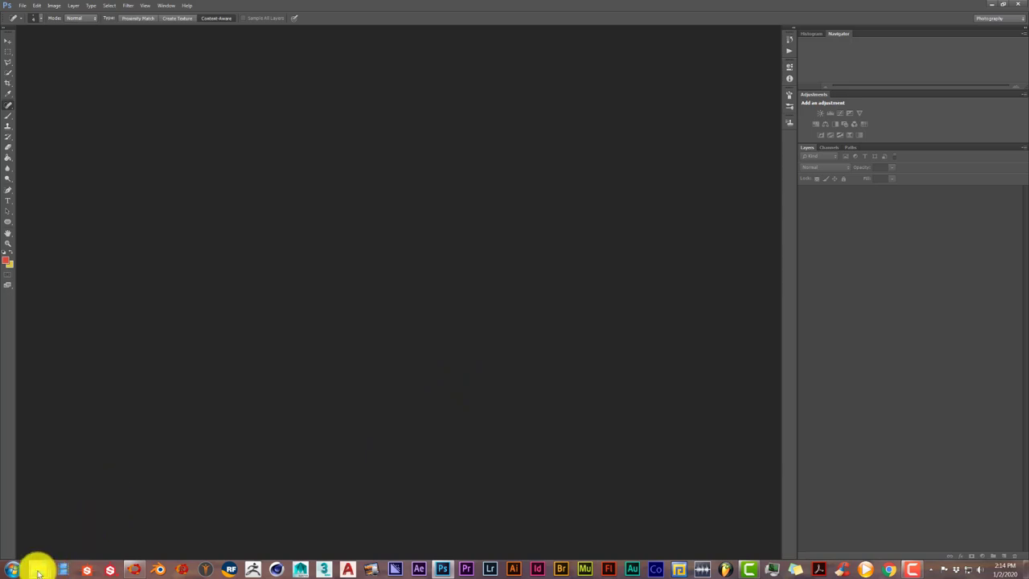
Open tire uv layout.png in Photoshop and drag the wheel photo onto the canvas as a new layer
click(39, 569)
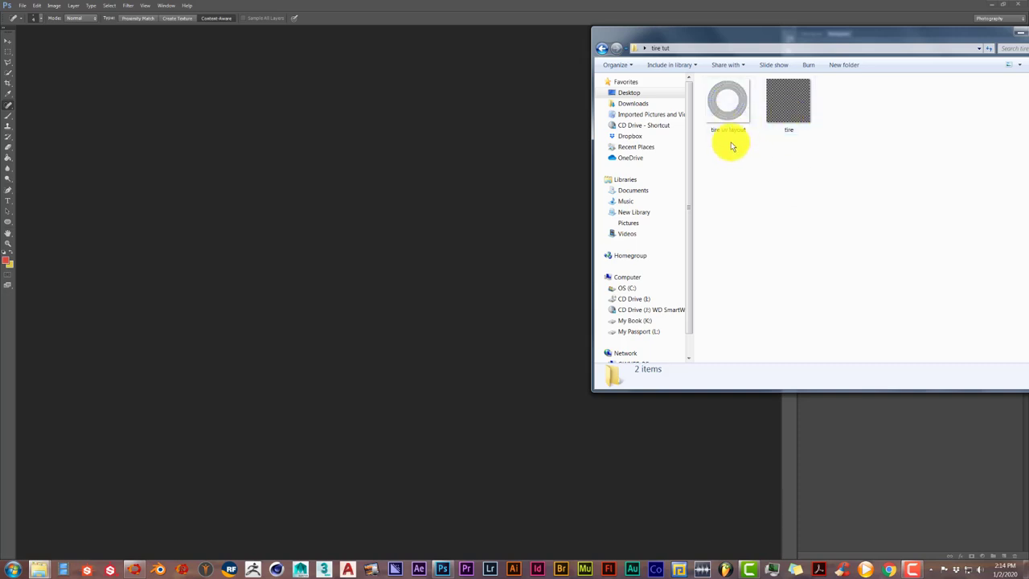
mouse_move(730, 106)
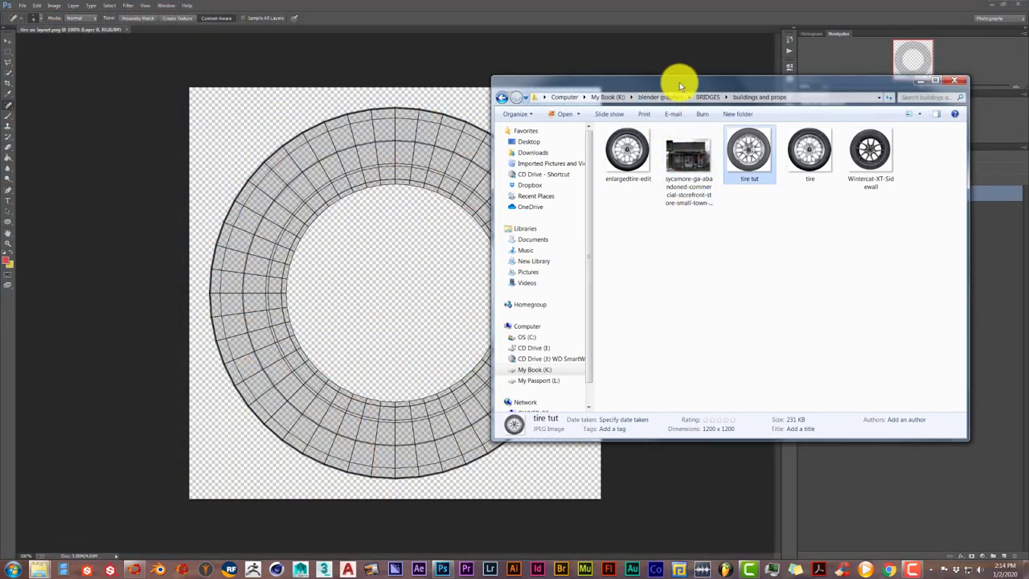
drag(678, 84, 881, 57)
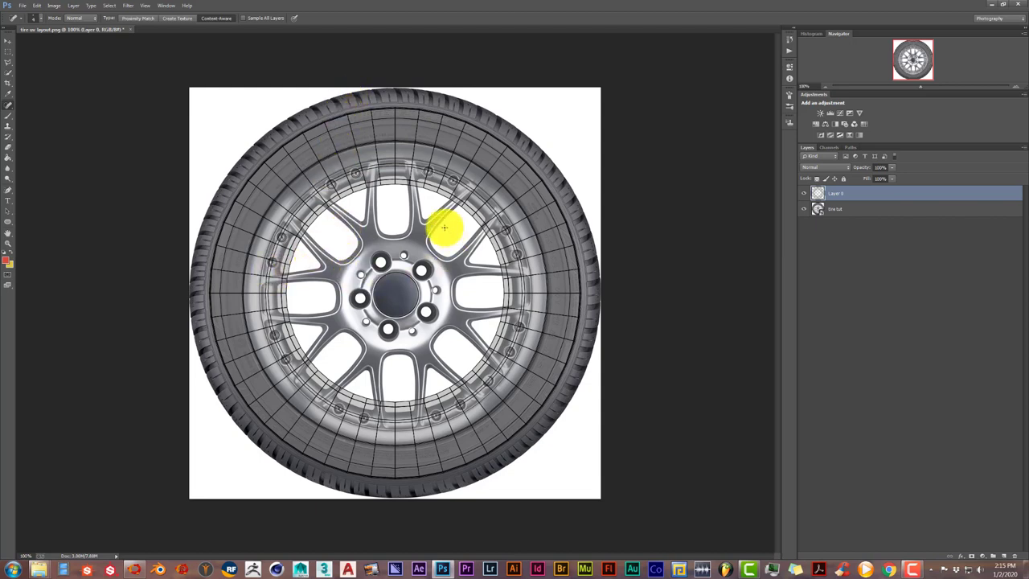
Free-transform the wheel photo layer so its tire covers the UV layout ring
key(ctrl+t)
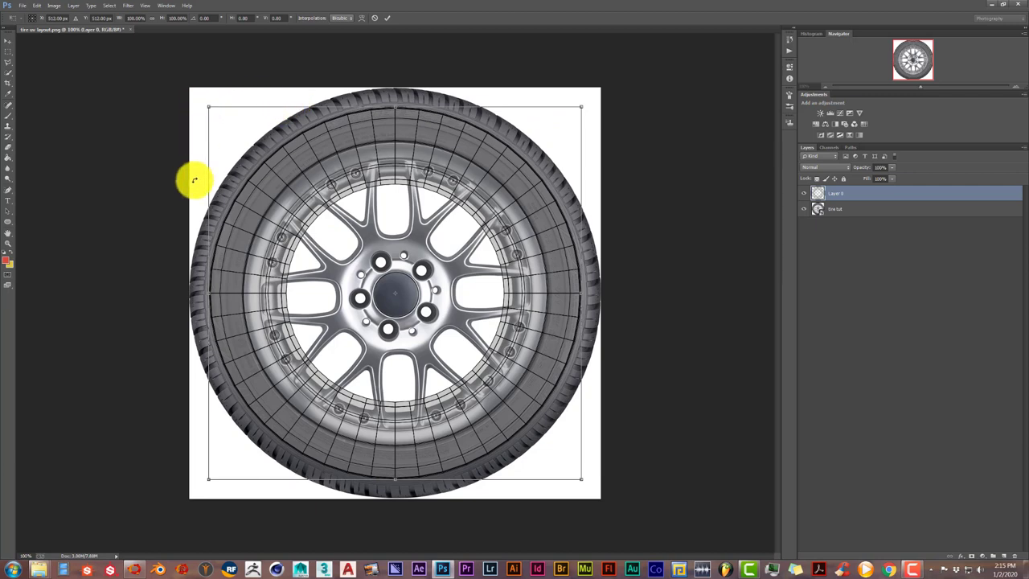
mouse_move(544, 175)
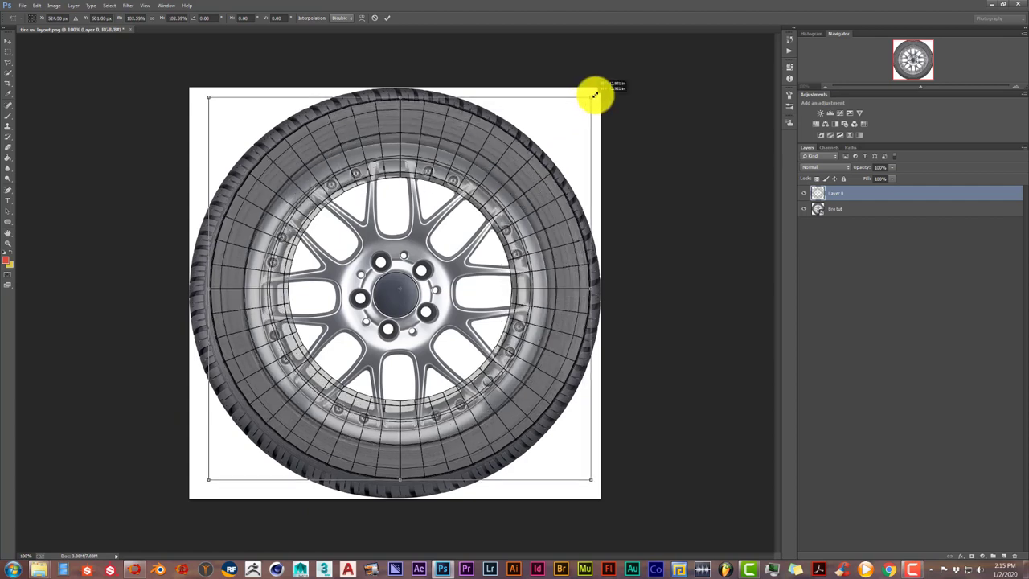
drag(595, 91, 614, 74)
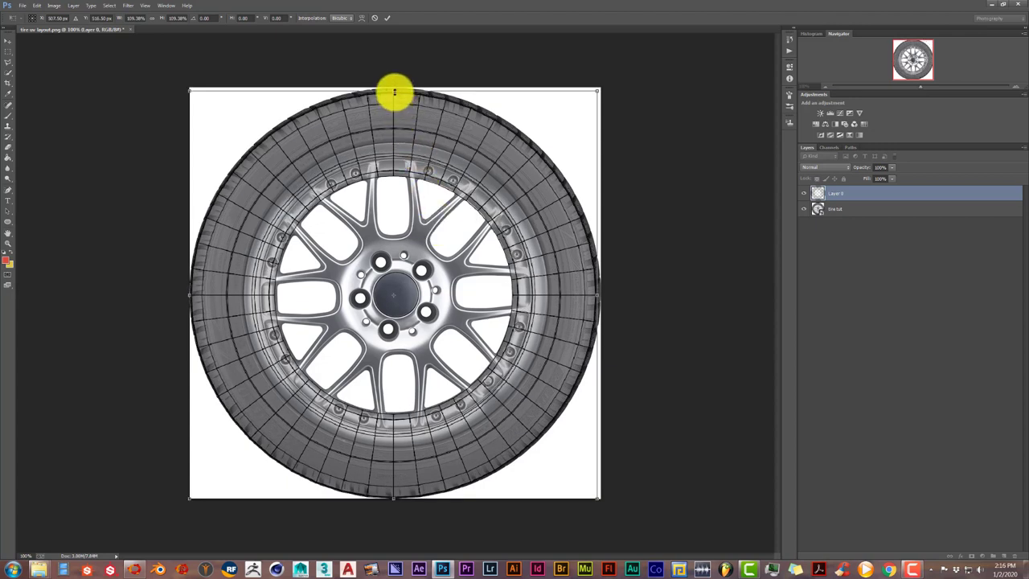
drag(393, 90, 394, 77)
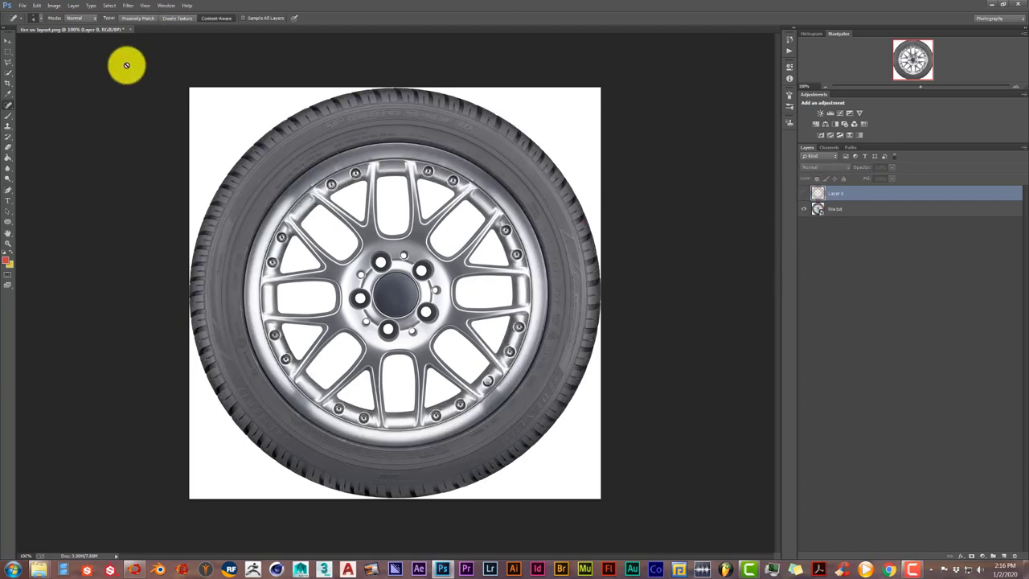
mouse_move(26, 32)
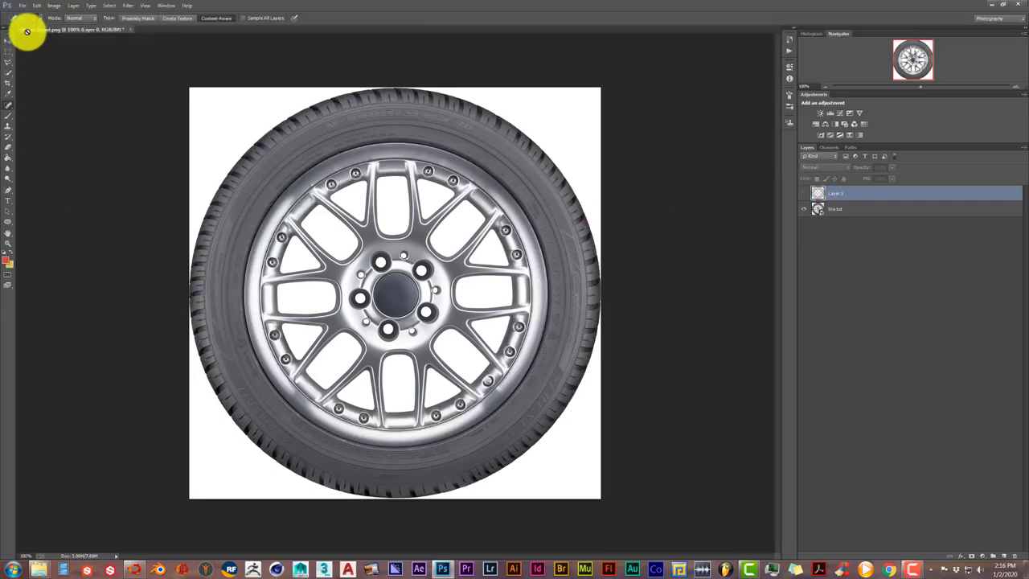
Save the combined image as tire uv layout PNG in the tire tut folder, confirming PNG options
click(23, 6)
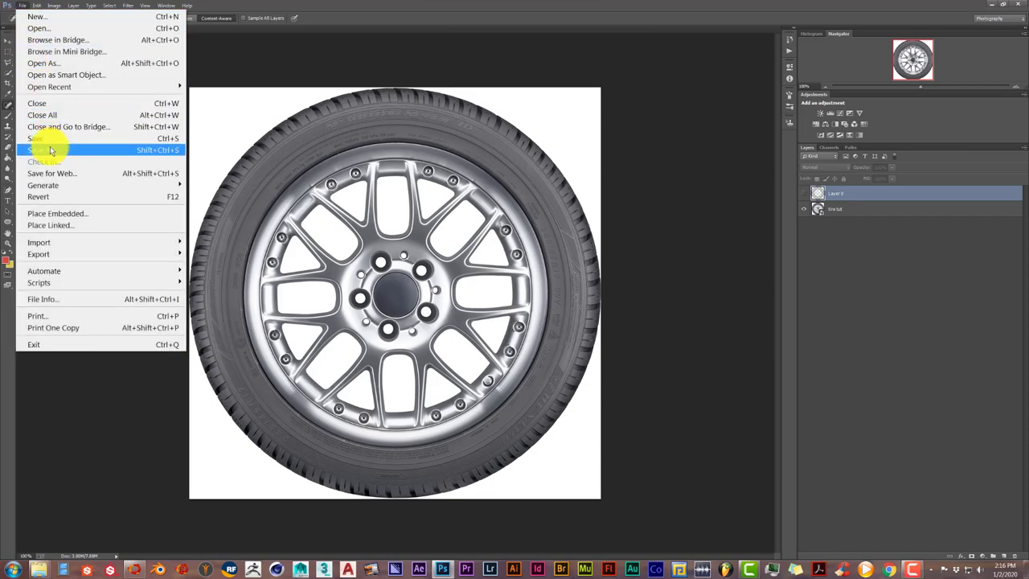
click(45, 149)
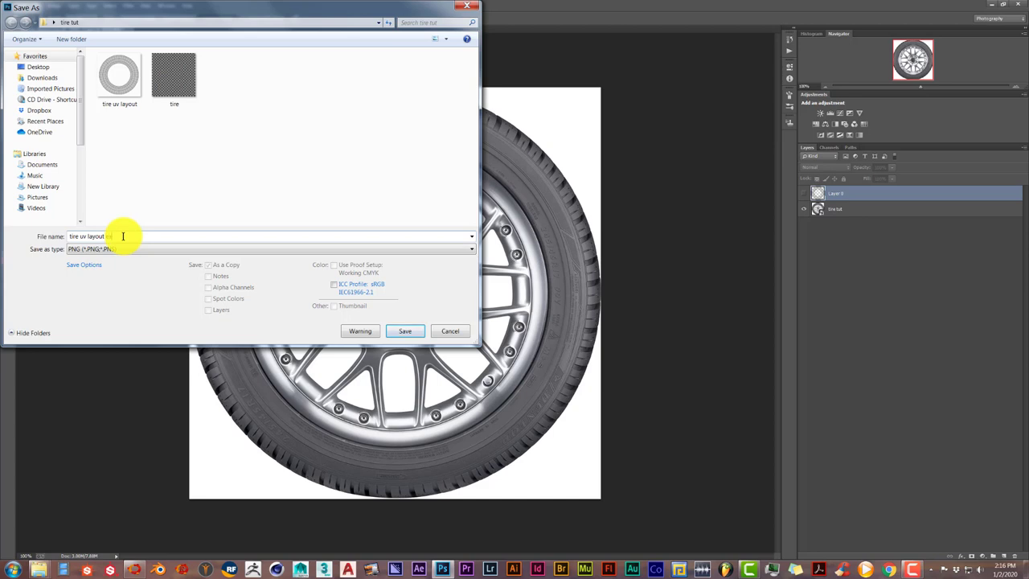
click(405, 331)
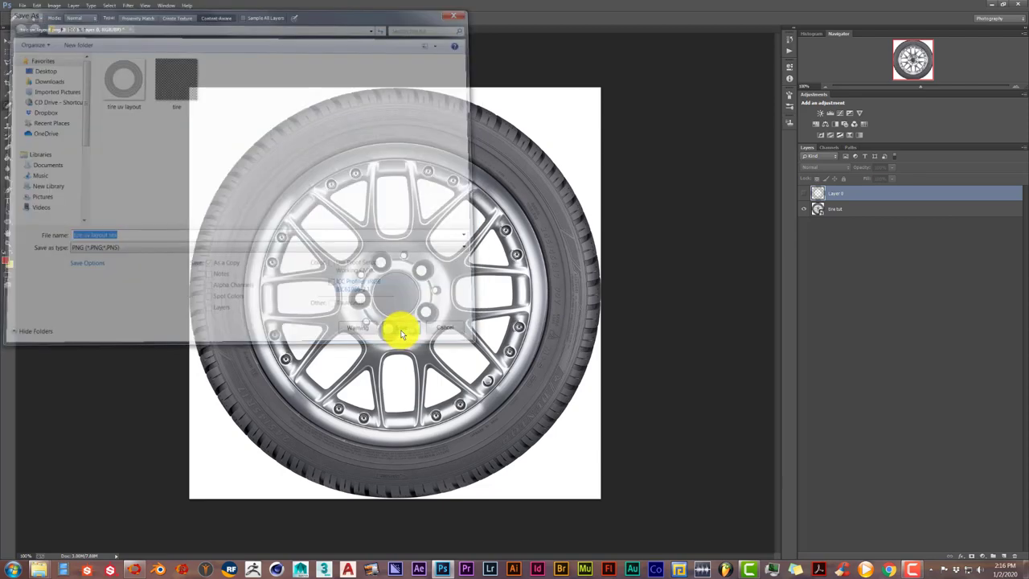
click(402, 328)
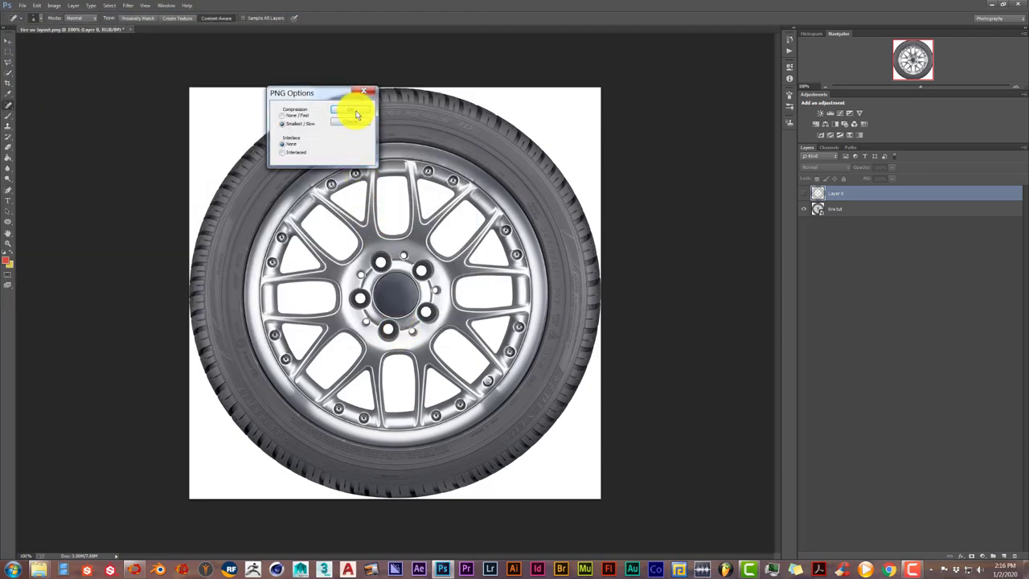
click(352, 110)
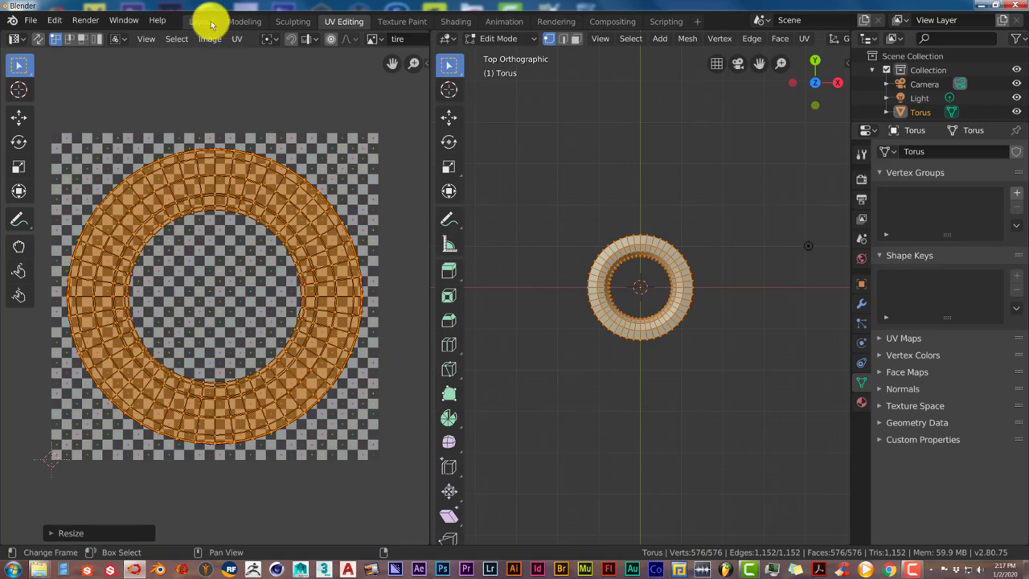
With the shader node editor shown, rename the torus's Material.001 to 'tire texture'
click(201, 21)
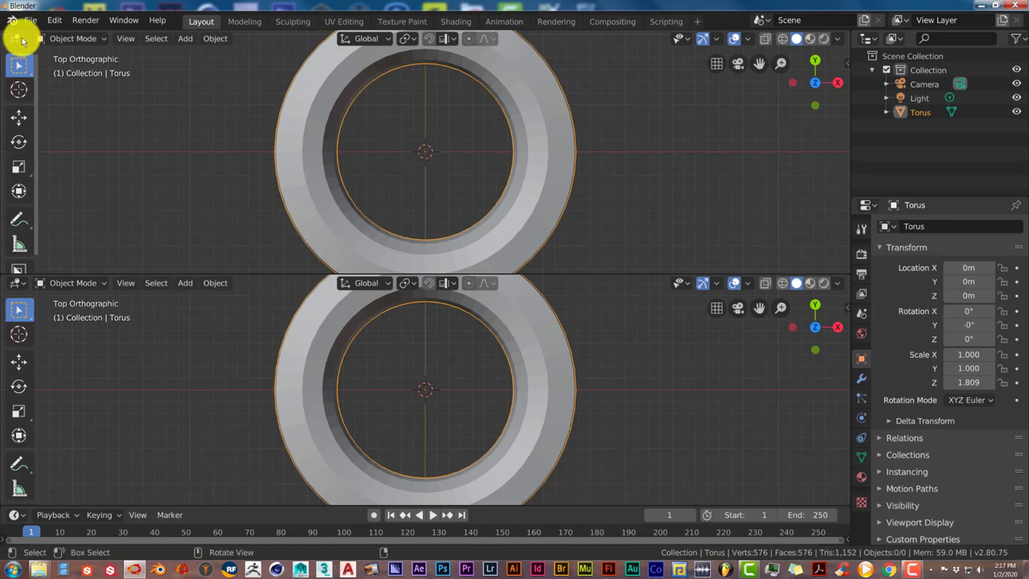
click(18, 38)
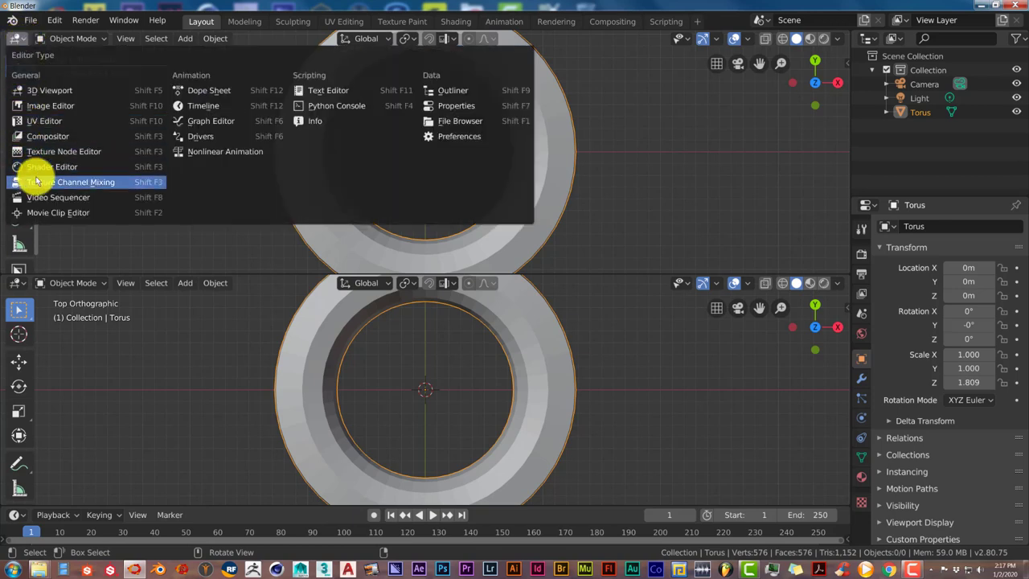
click(72, 181)
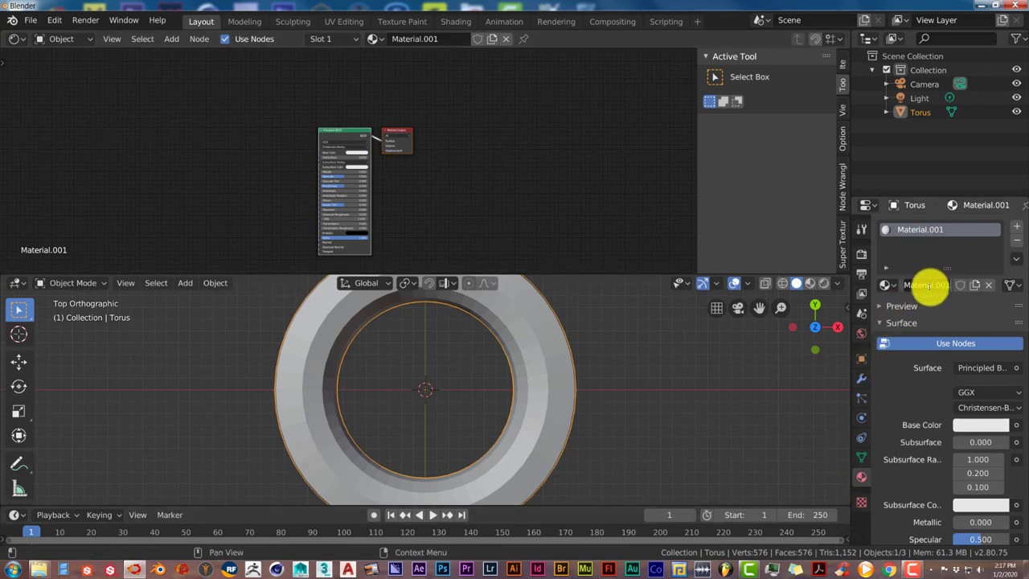
double_click(929, 284)
text(tire texture)
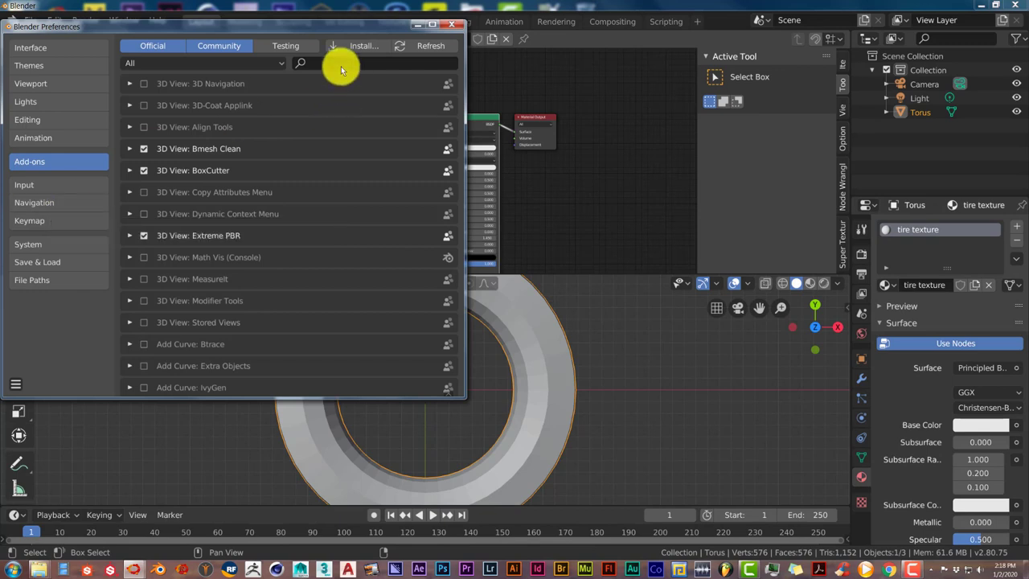
mouse_move(314, 66)
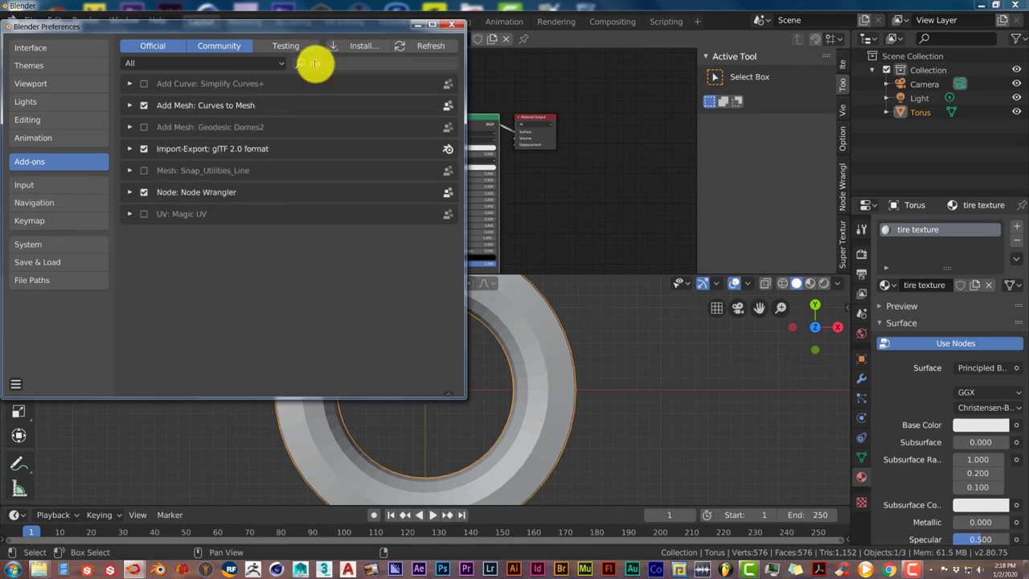
Search add-ons for 'node' to confirm Node Wrangler is enabled, then leave the preferences
text(node)
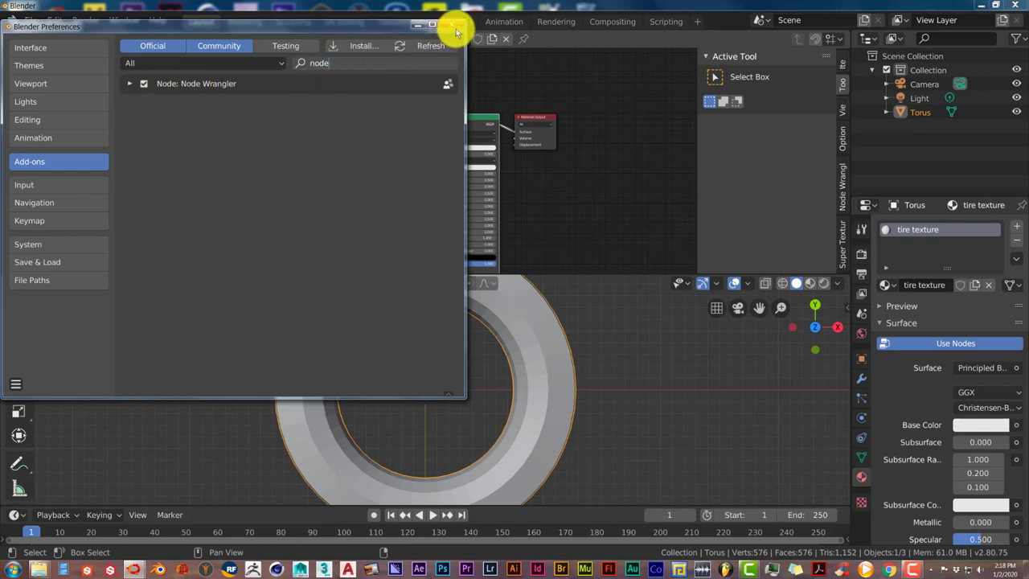
click(457, 25)
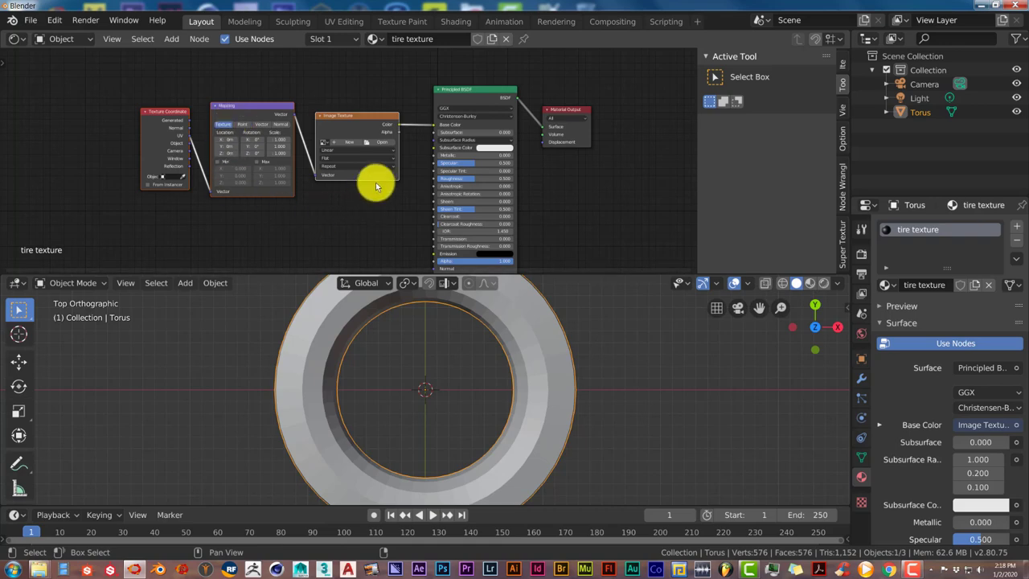
Start browsing for an image file on the new Image Texture node
click(383, 141)
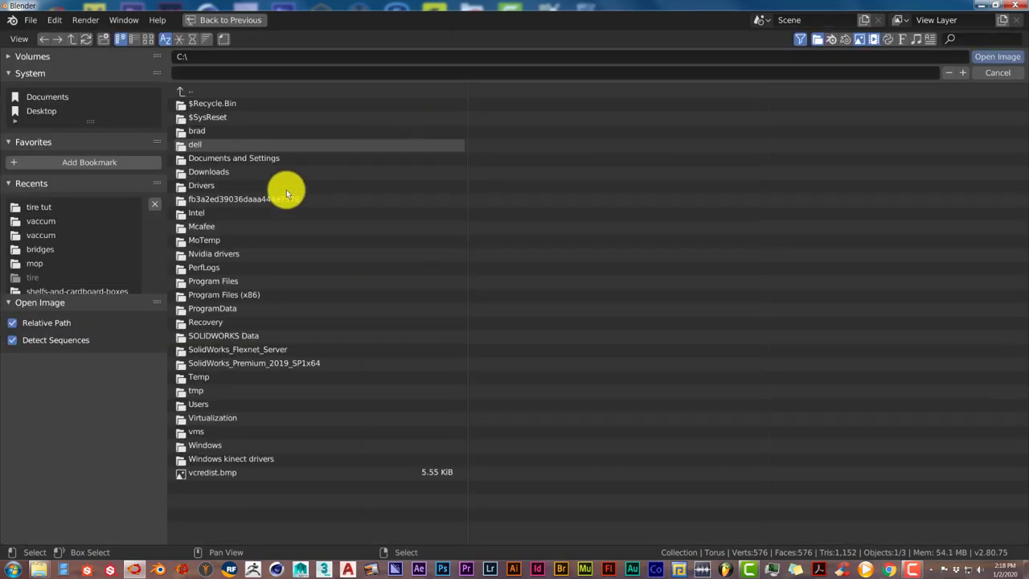
Load the tire UV layout image from the tire tut folder into the texture node
double_click(39, 206)
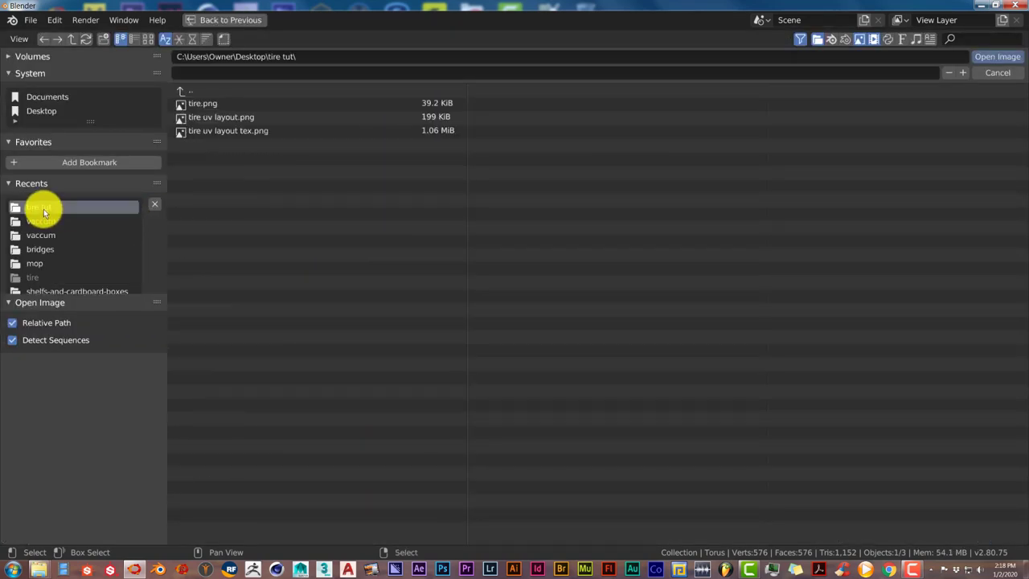
click(147, 38)
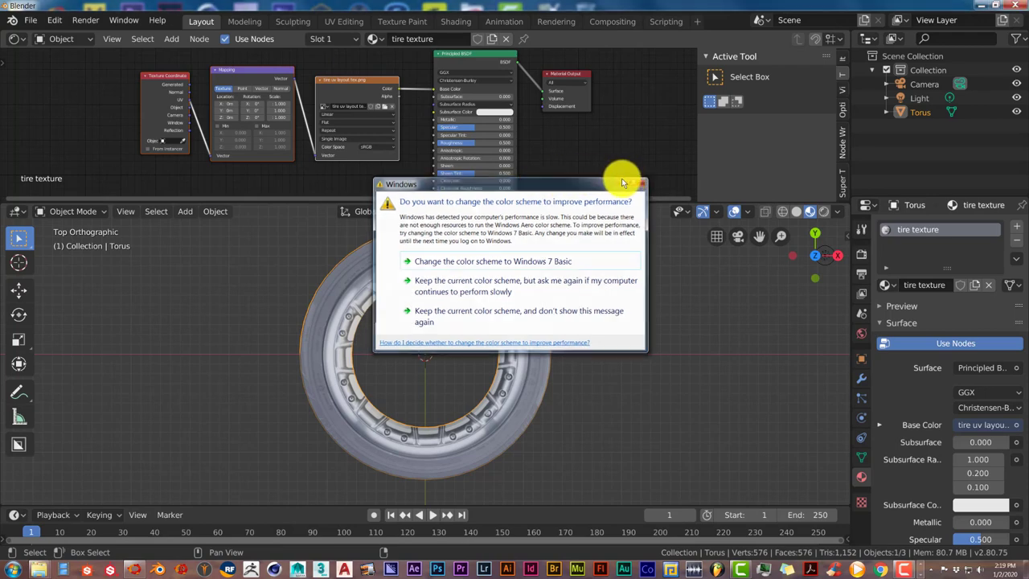
In the UV Editing workspace, scale all torus UVs up across the texture area
click(344, 21)
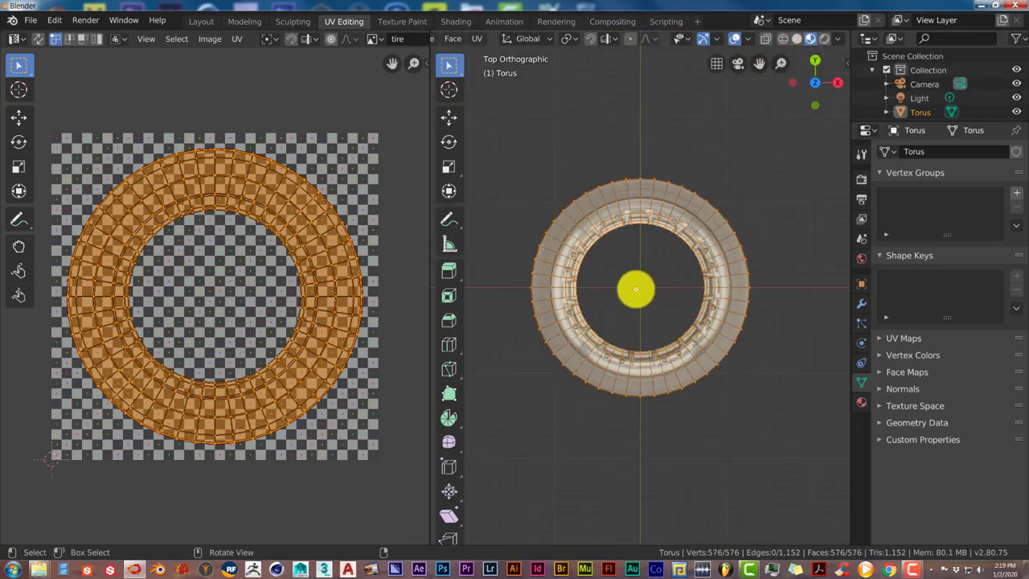
click(627, 207)
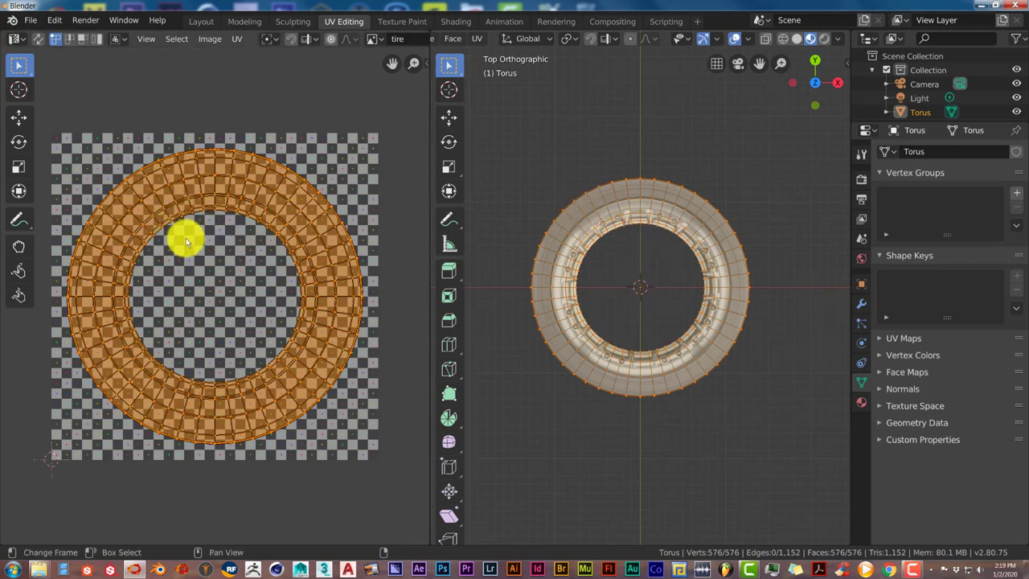
mouse_move(180, 244)
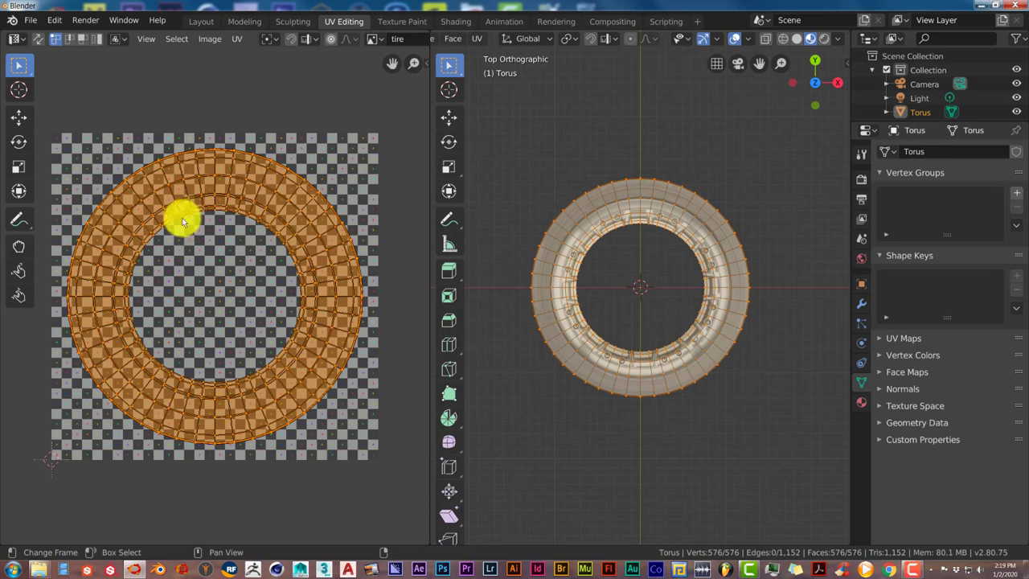
mouse_move(244, 222)
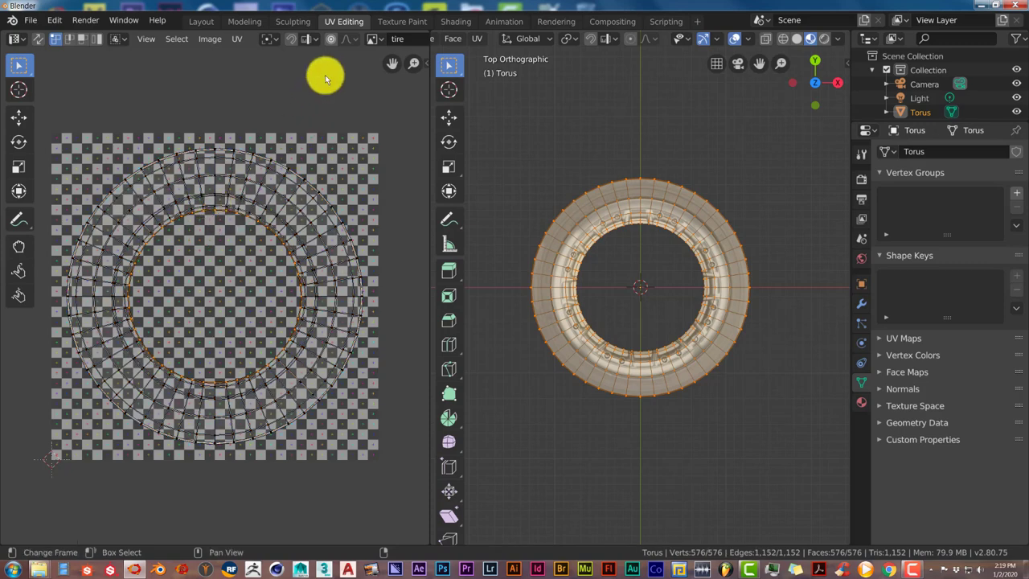
mouse_move(330, 45)
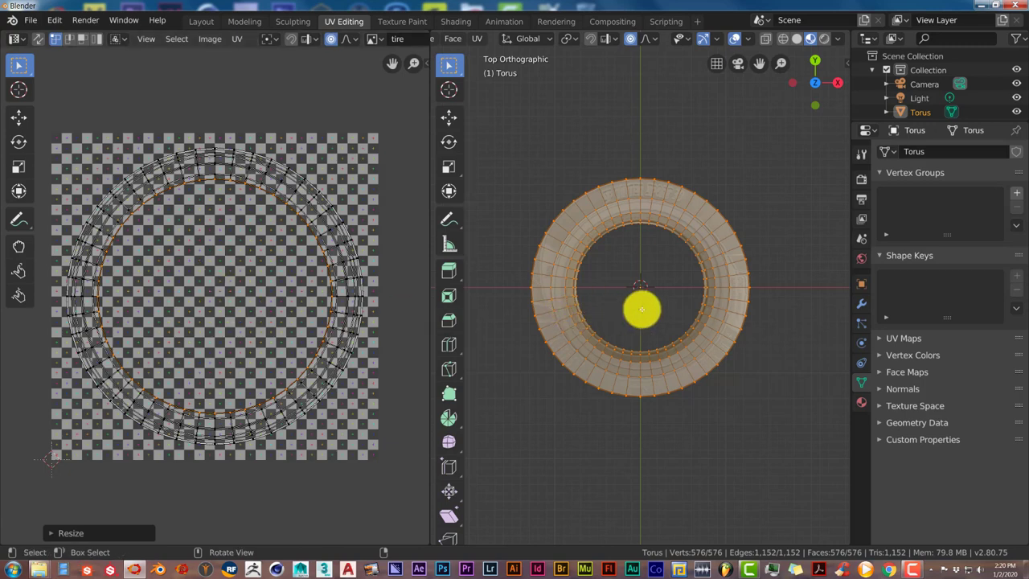
drag(641, 308, 667, 299)
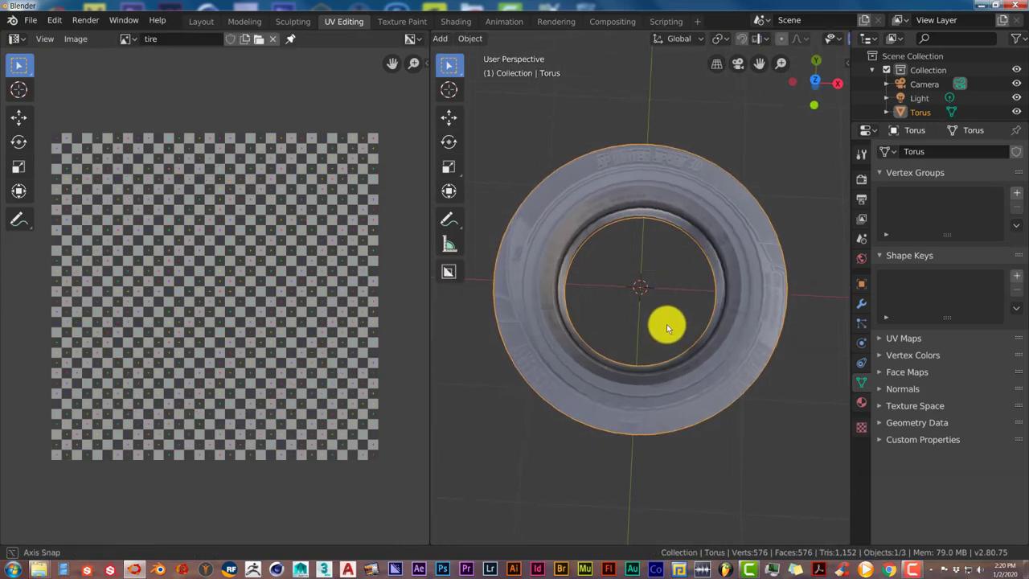
View the textured tire from straight above in object mode to check the tread
drag(643, 322, 643, 290)
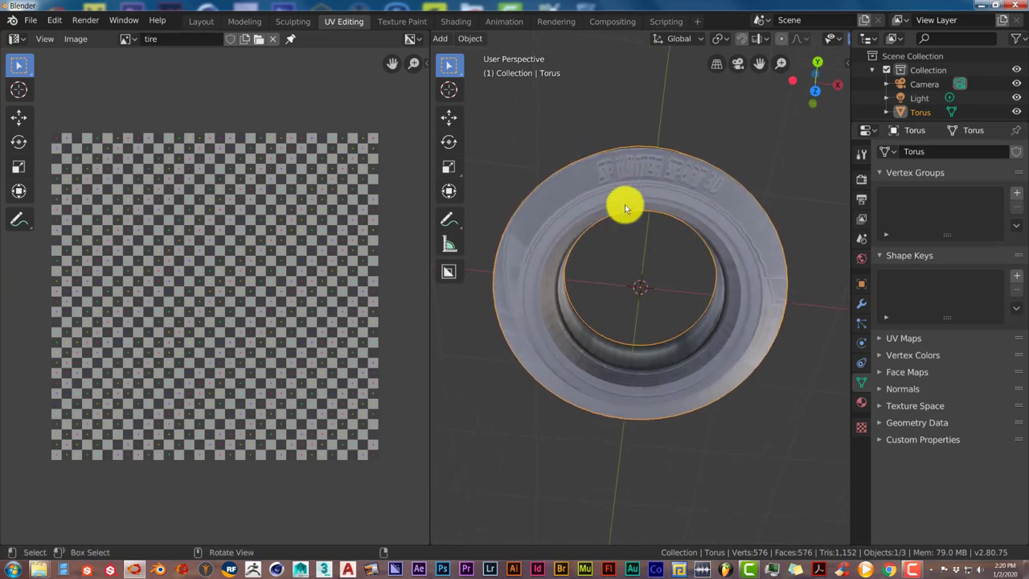
key(KP_7)
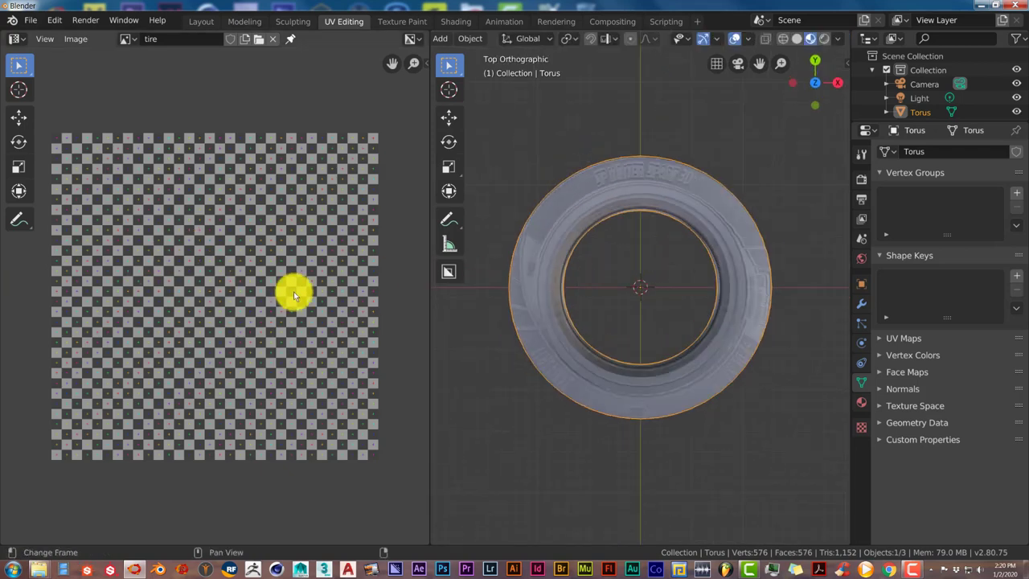
key(Tab)
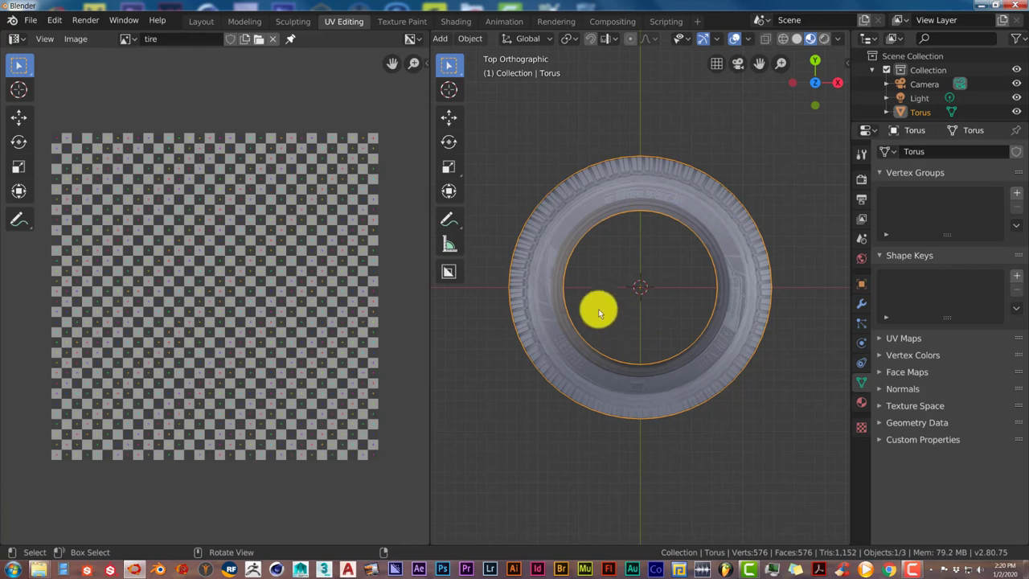
drag(598, 313, 619, 289)
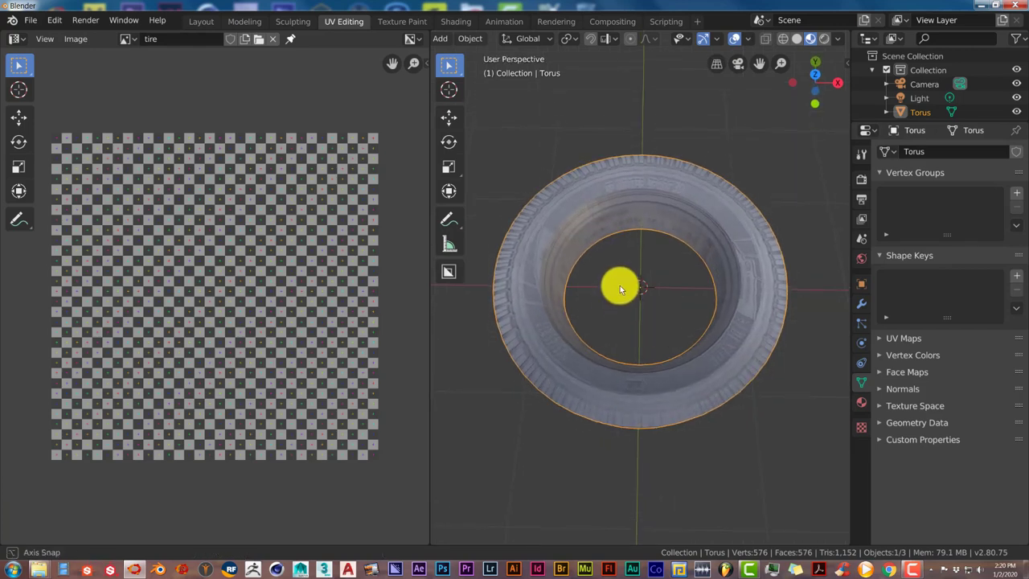
drag(620, 290, 348, 313)
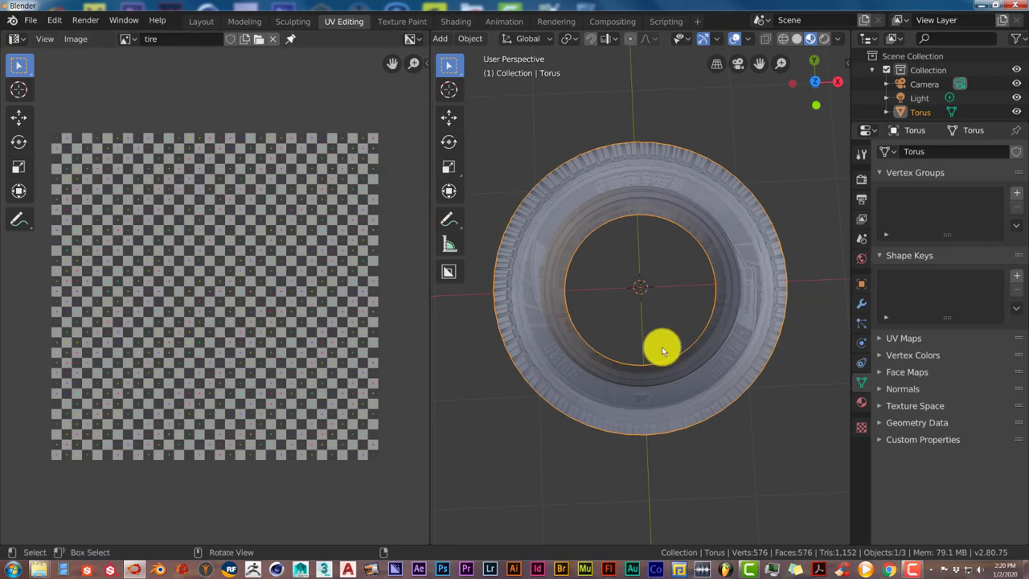
drag(659, 351, 659, 297)
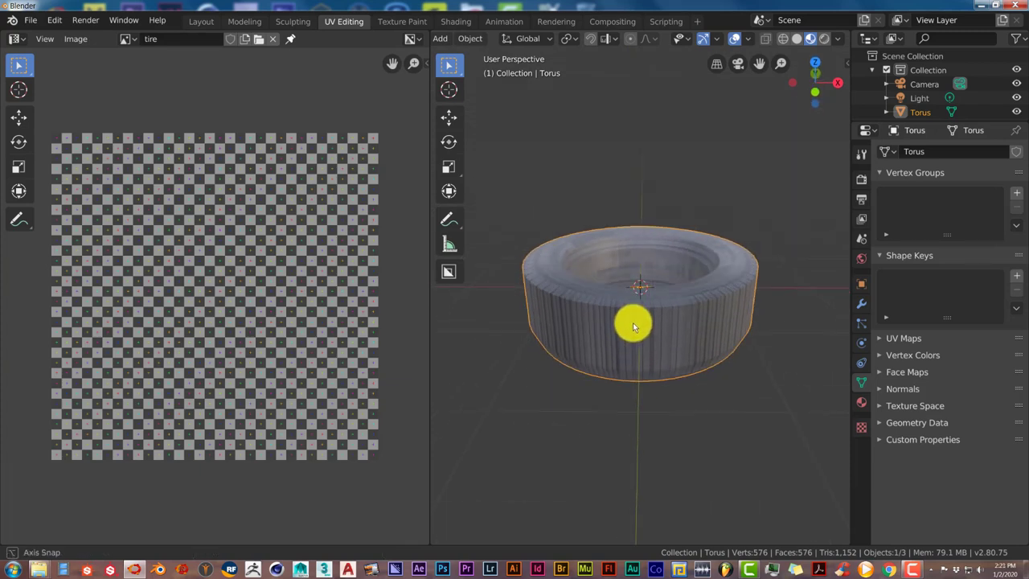
drag(635, 325, 643, 378)
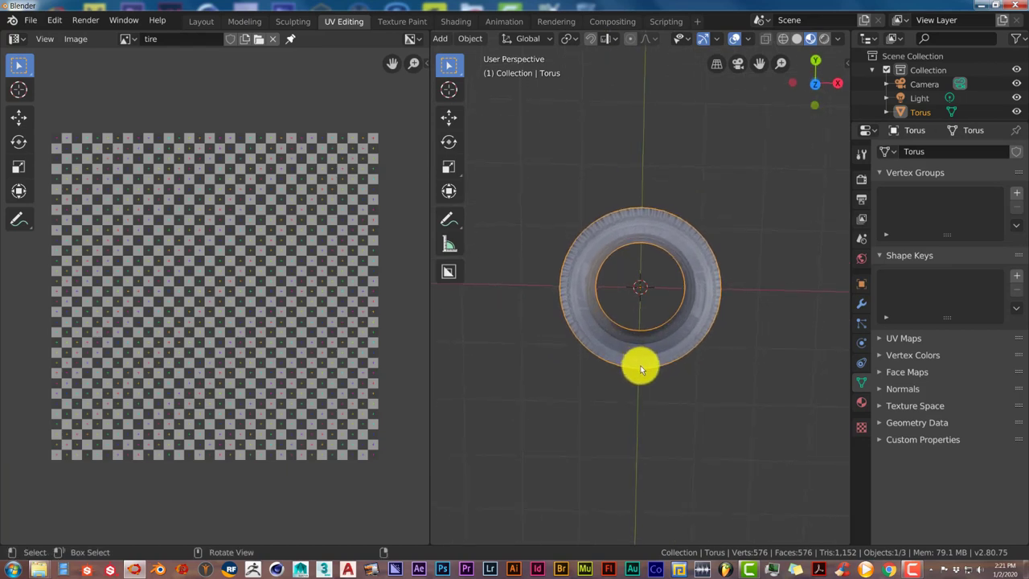
drag(643, 367, 643, 341)
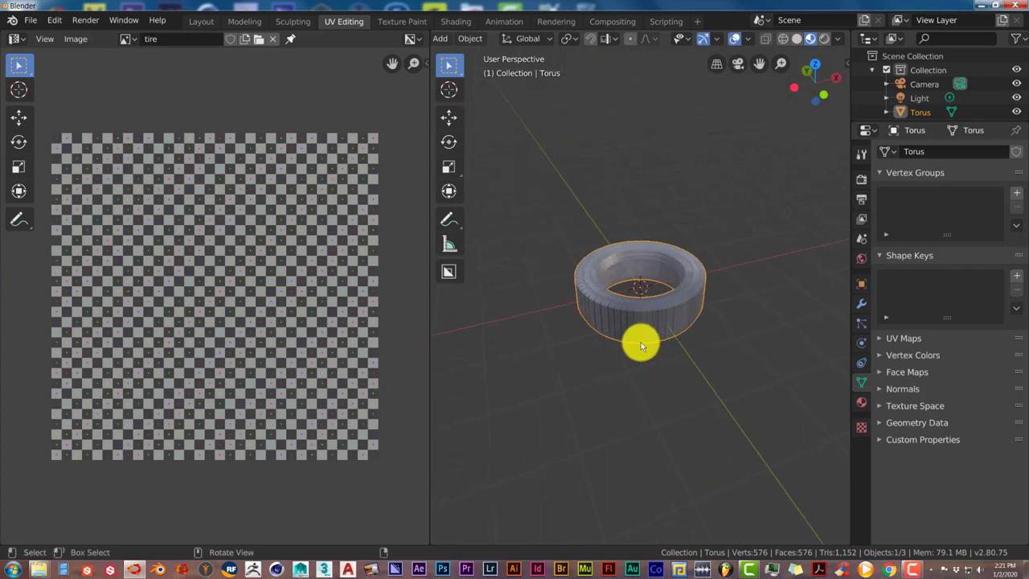
drag(642, 346, 651, 357)
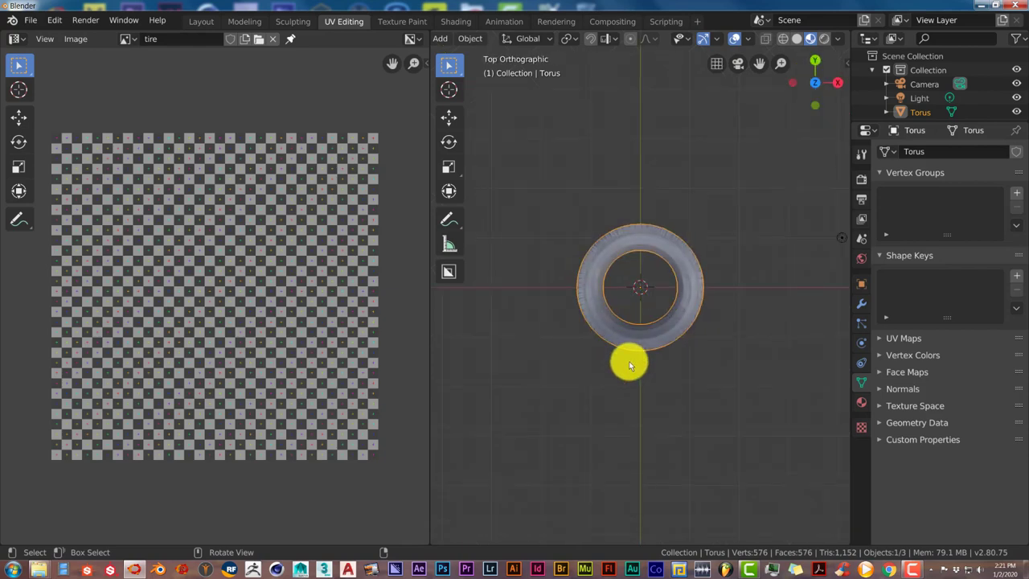
mouse_move(723, 328)
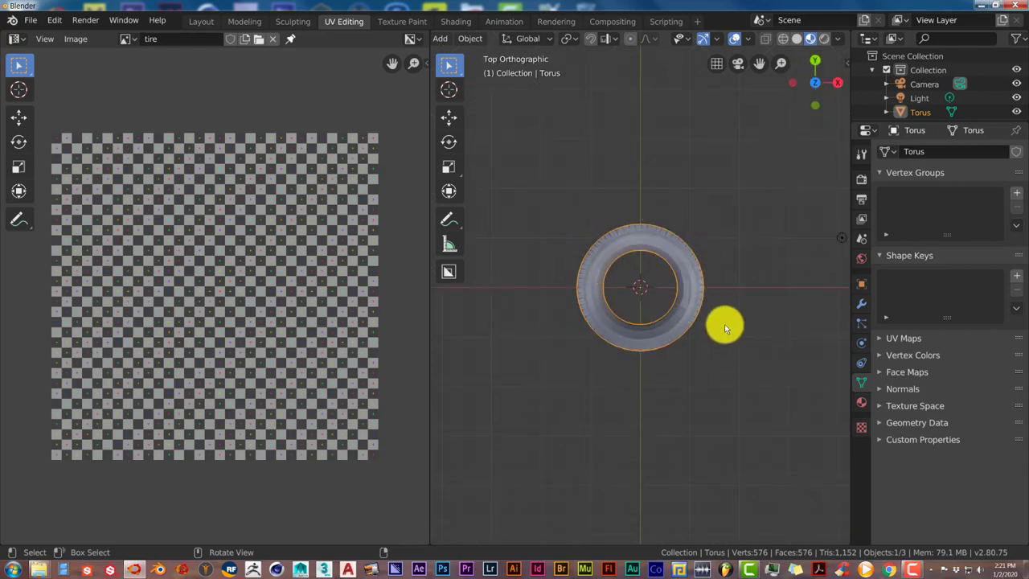
mouse_move(587, 266)
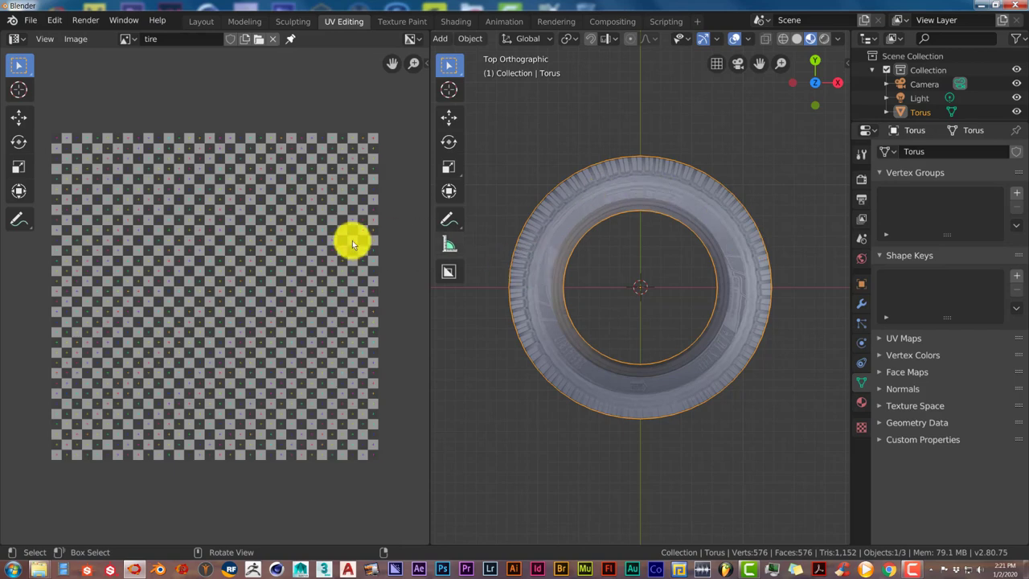
mouse_move(577, 336)
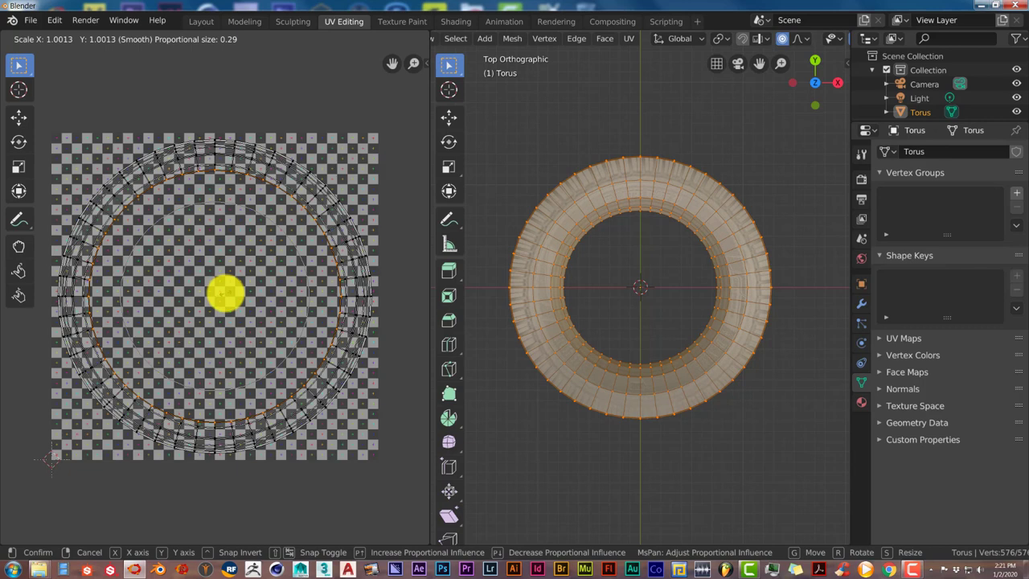
Confirm the slight UV enlargement so the treads sit properly on the tire
click(647, 460)
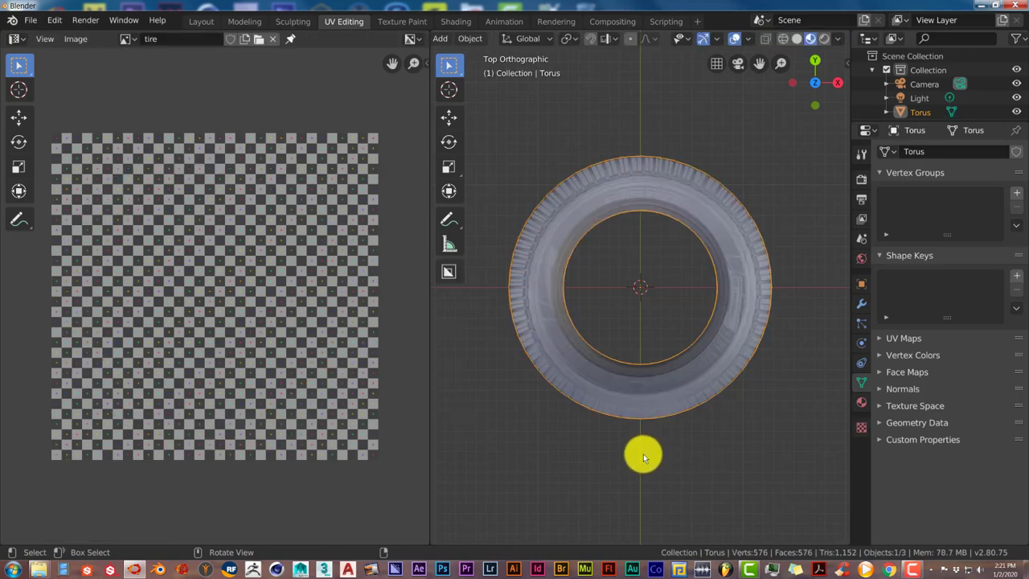
drag(643, 453, 650, 466)
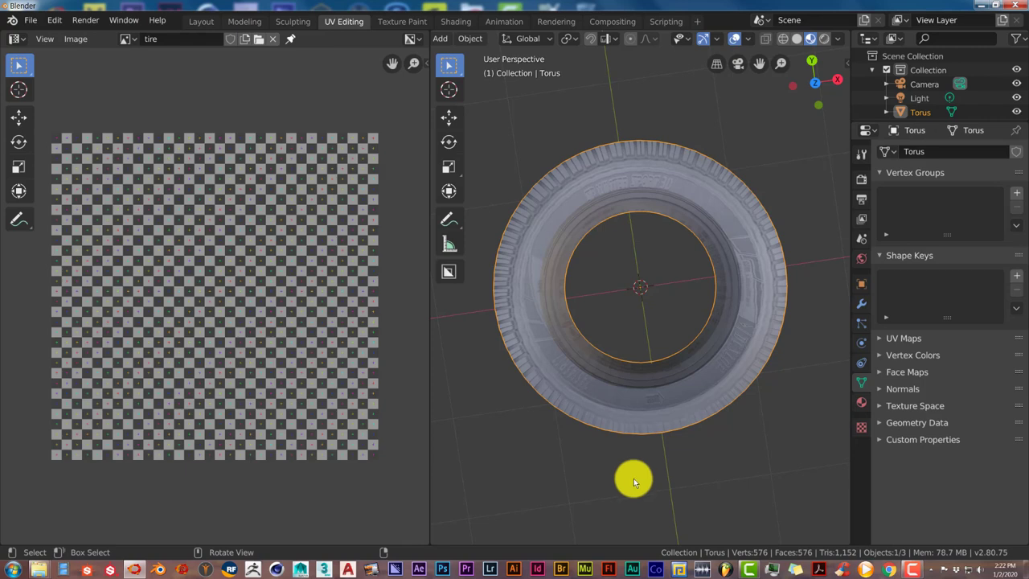
mouse_move(633, 479)
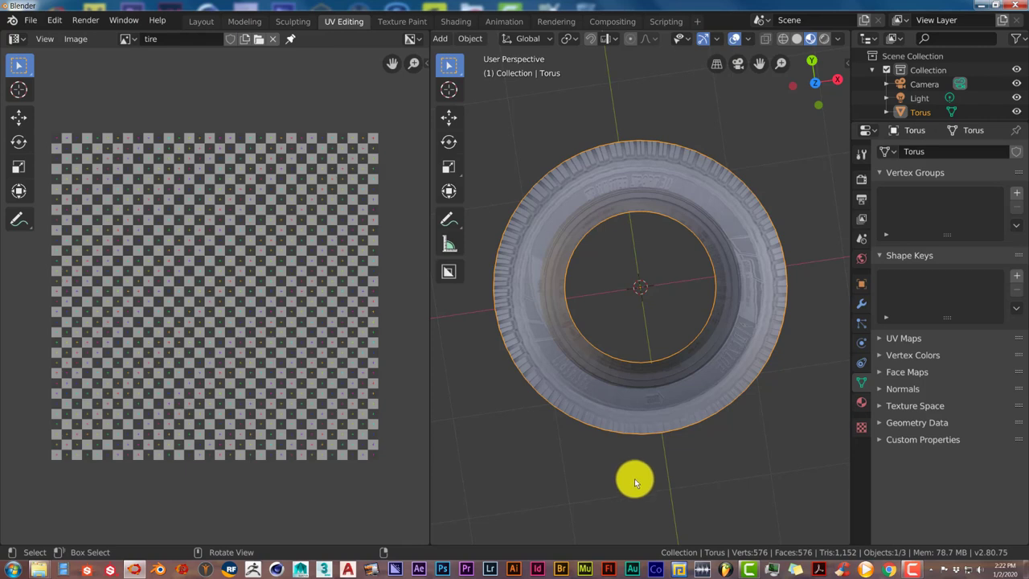